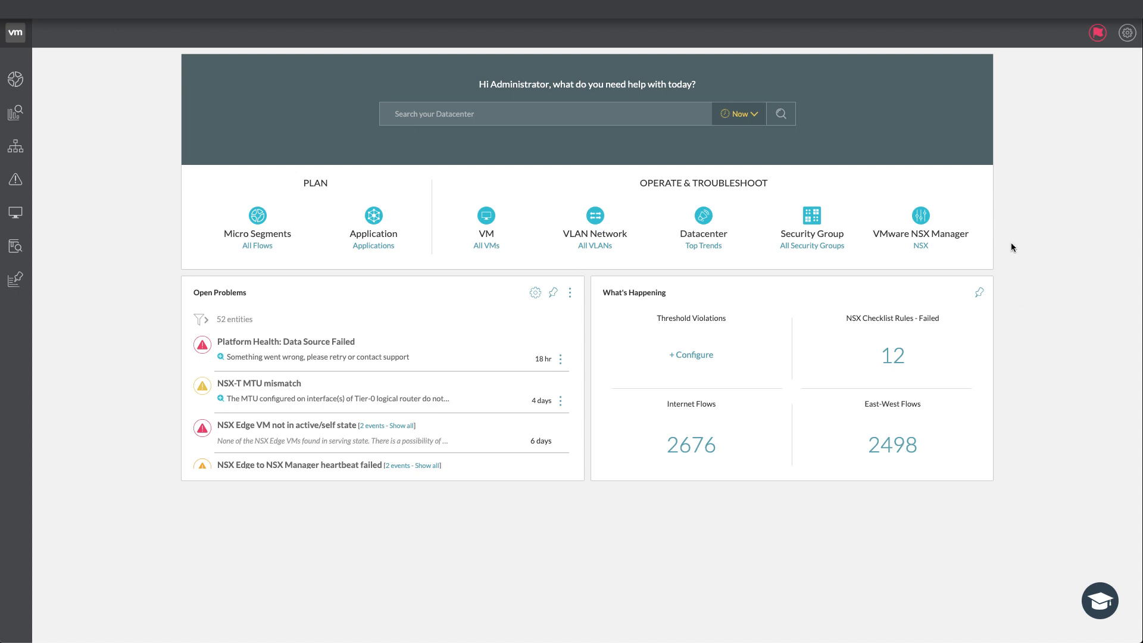
{"action": "mouse_move", "coordinate": [1058, 185]}
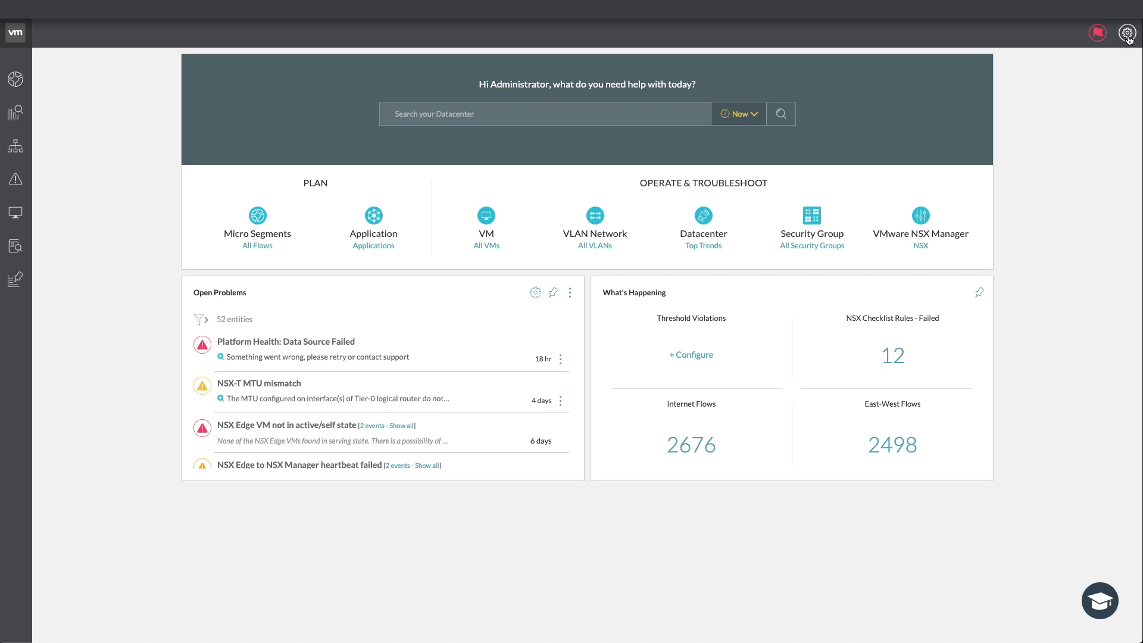
Choose Settings from the gear icon's administrator account menu
{"action": "left_click", "coordinate": [1127, 33]}
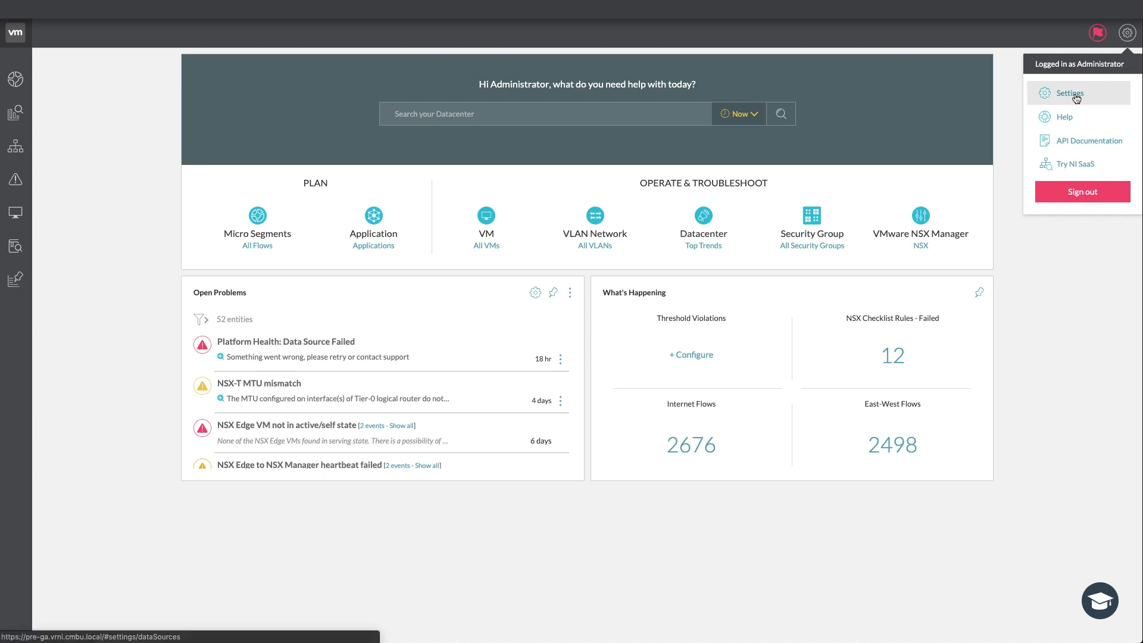
{"action": "left_click", "coordinate": [1069, 93]}
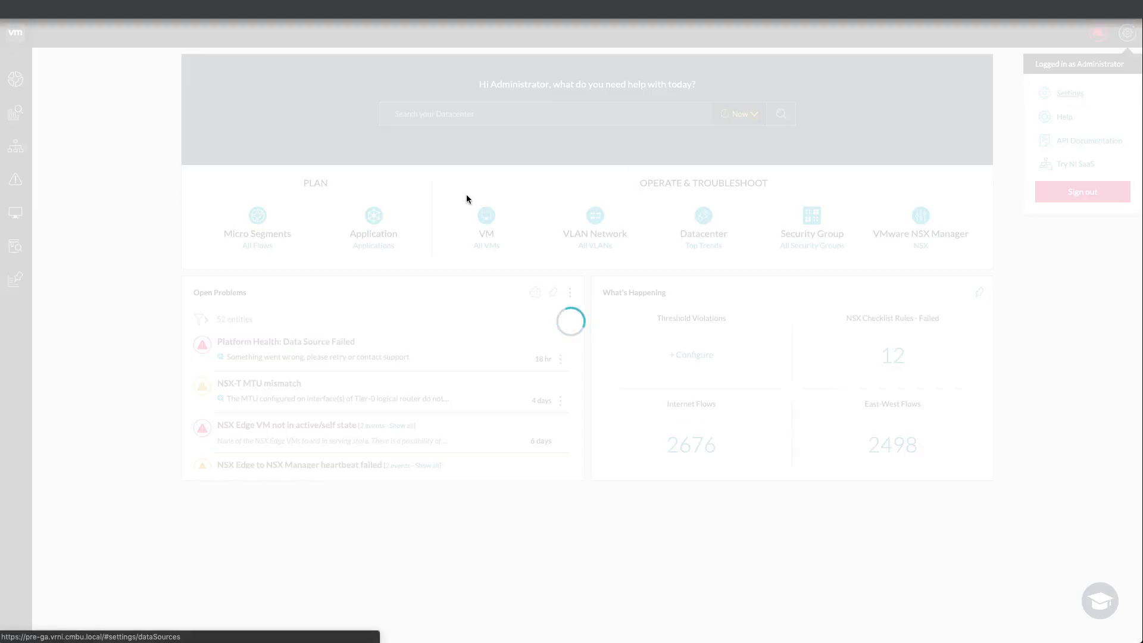
Open the vIDM page under Identity & Access Management in Settings
{"action": "left_click", "coordinate": [1069, 93]}
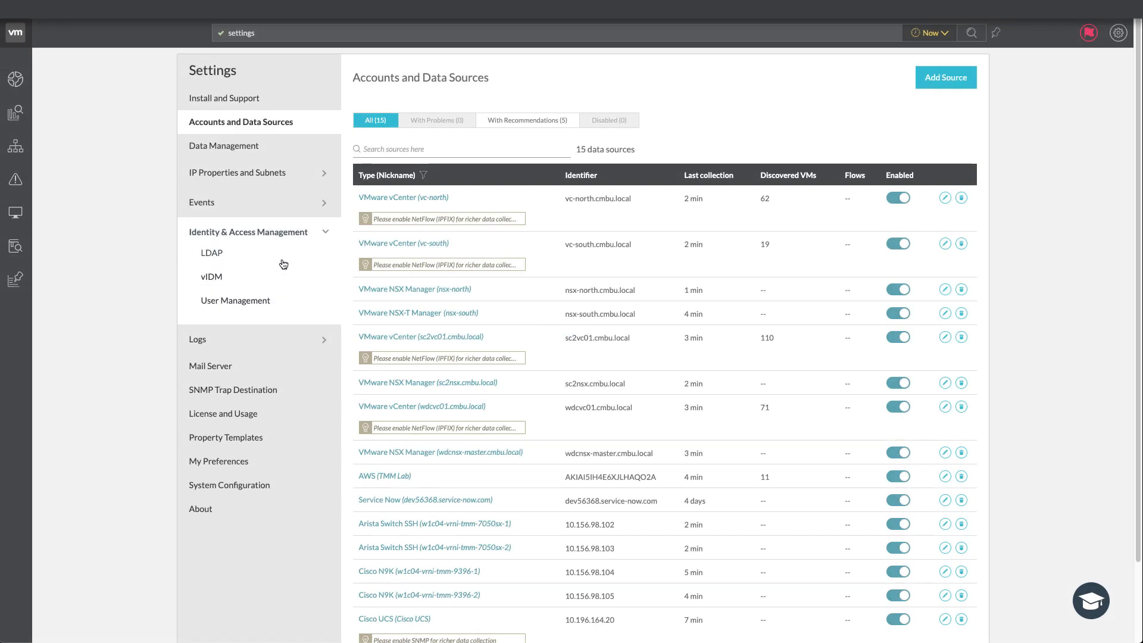
{"action": "mouse_move", "coordinate": [212, 281]}
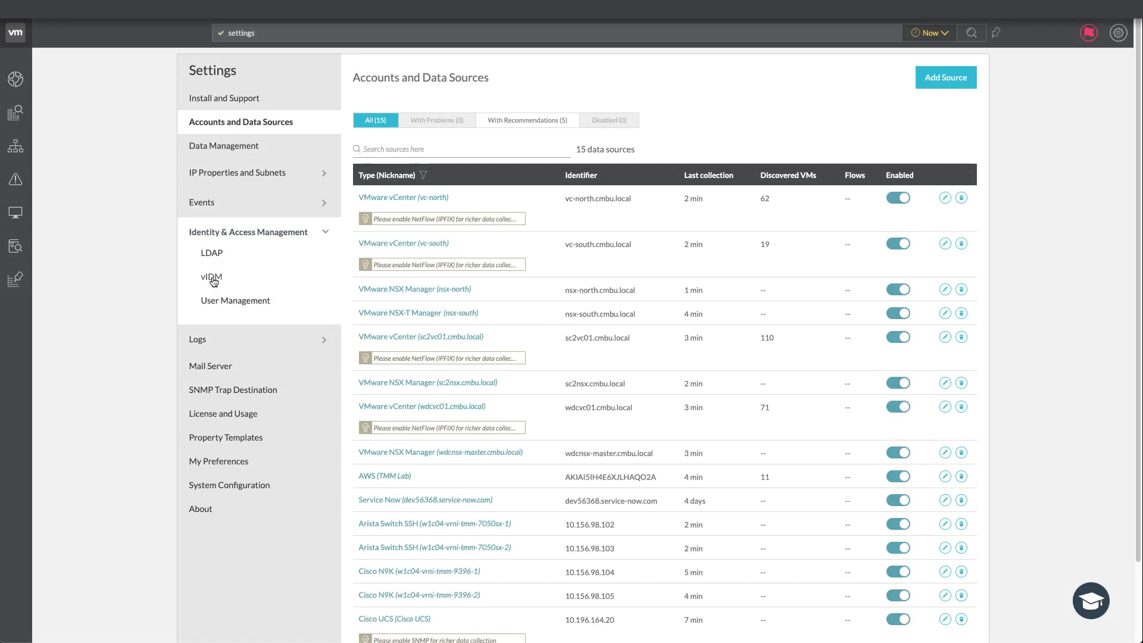
{"action": "left_click", "coordinate": [211, 277]}
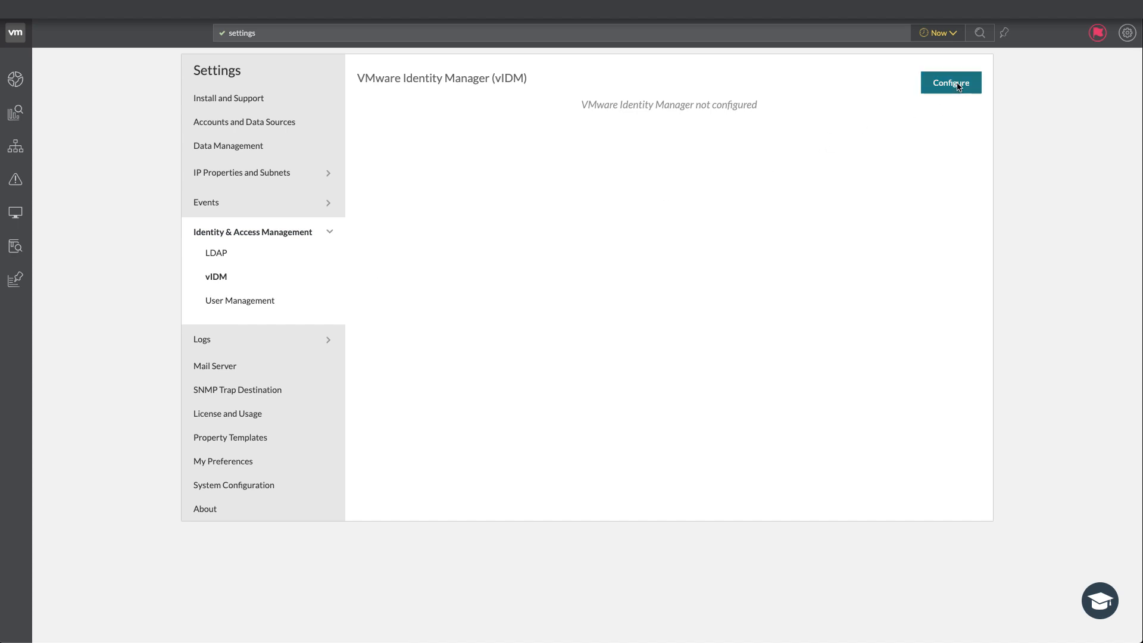
Open the Configure VMware Identity Manager form from the vIDM page
{"action": "left_click", "coordinate": [950, 82]}
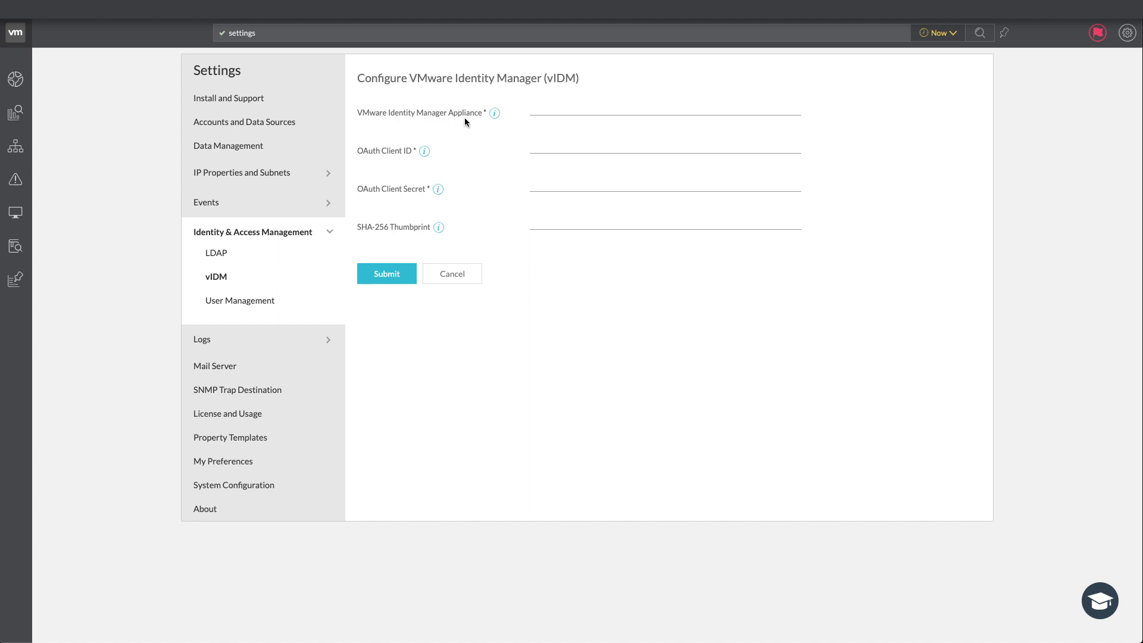
{"action": "mouse_move", "coordinate": [494, 113]}
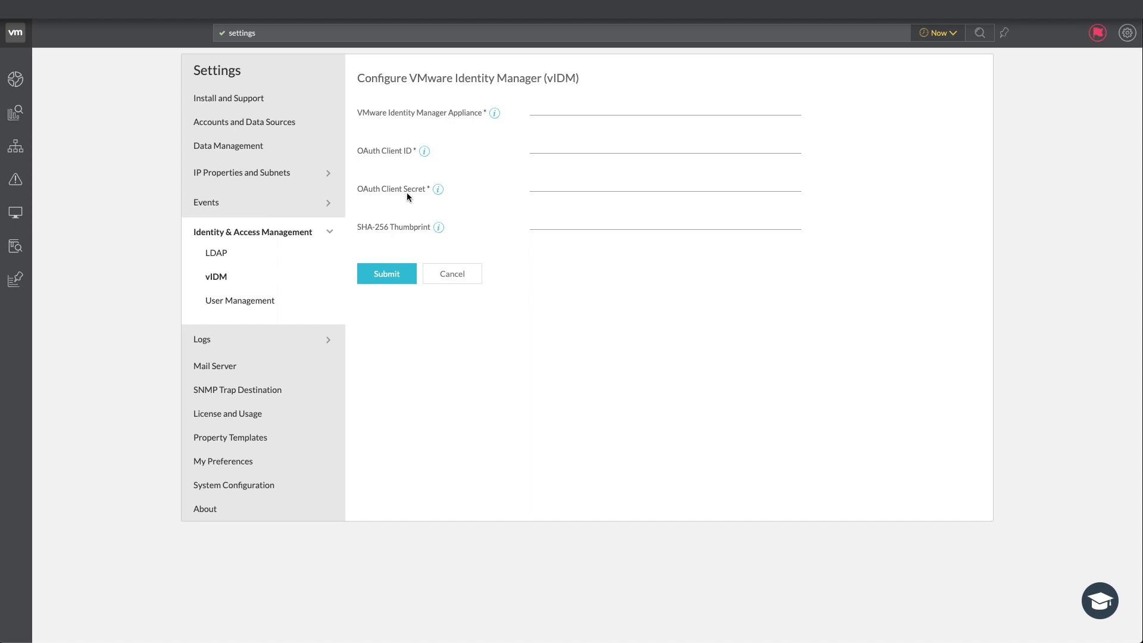
{"action": "mouse_move", "coordinate": [724, 124]}
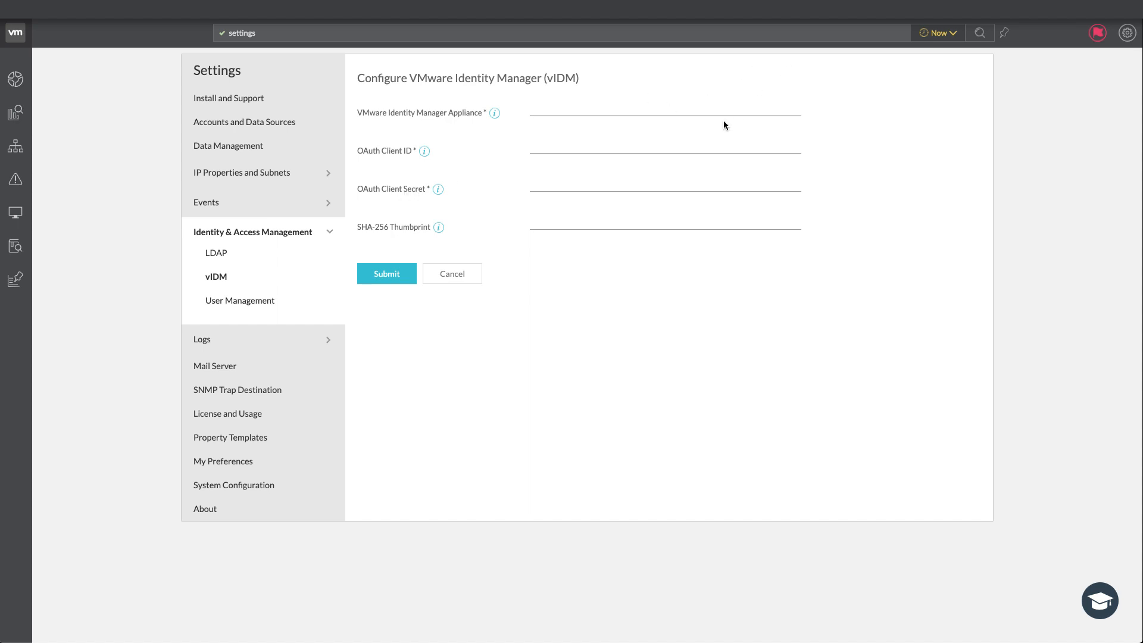
{"action": "mouse_move", "coordinate": [895, 84]}
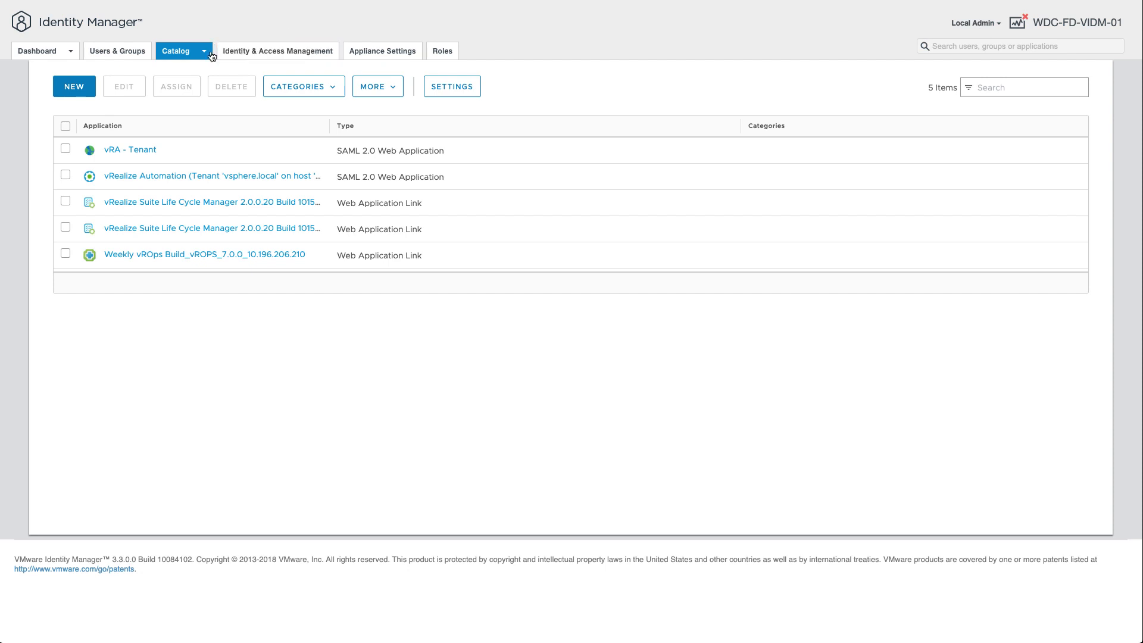
Go to Catalog settings in Identity Manager to reach Remote App Access
{"action": "left_click", "coordinate": [204, 50]}
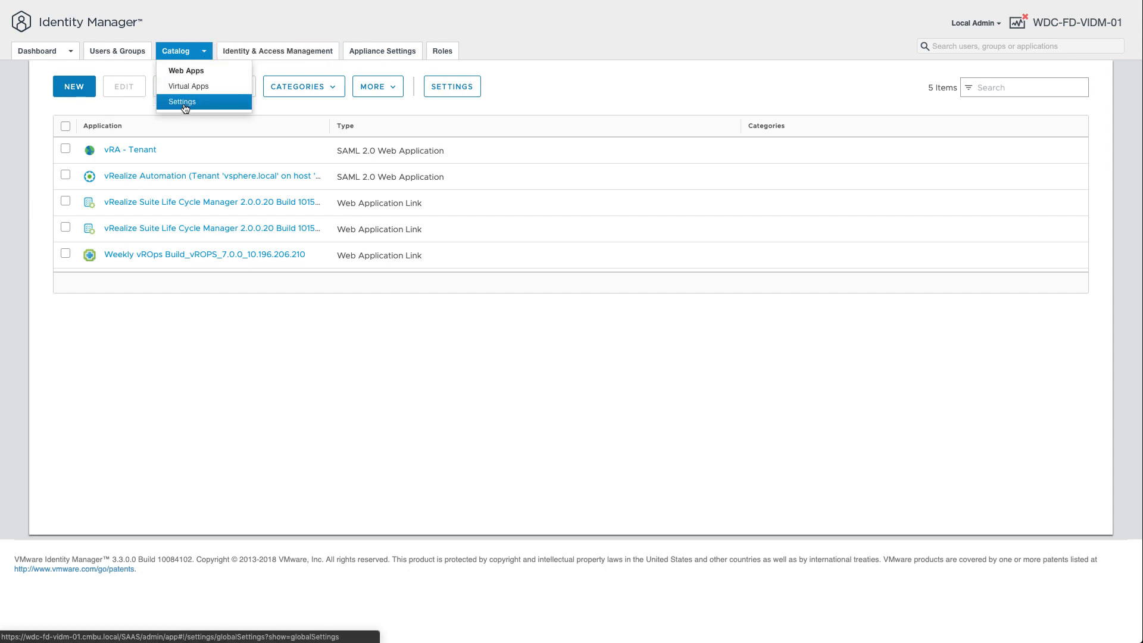
{"action": "left_click", "coordinate": [181, 101]}
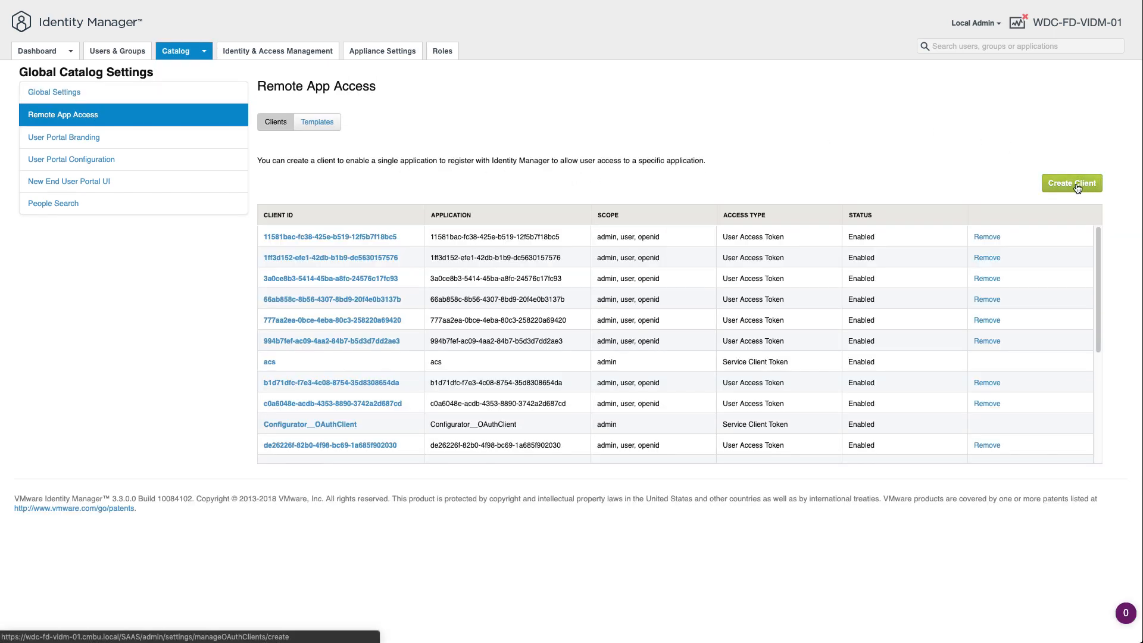
Define a new vRNI client with Service Client Token access type and admin scope
{"action": "left_click", "coordinate": [1072, 183]}
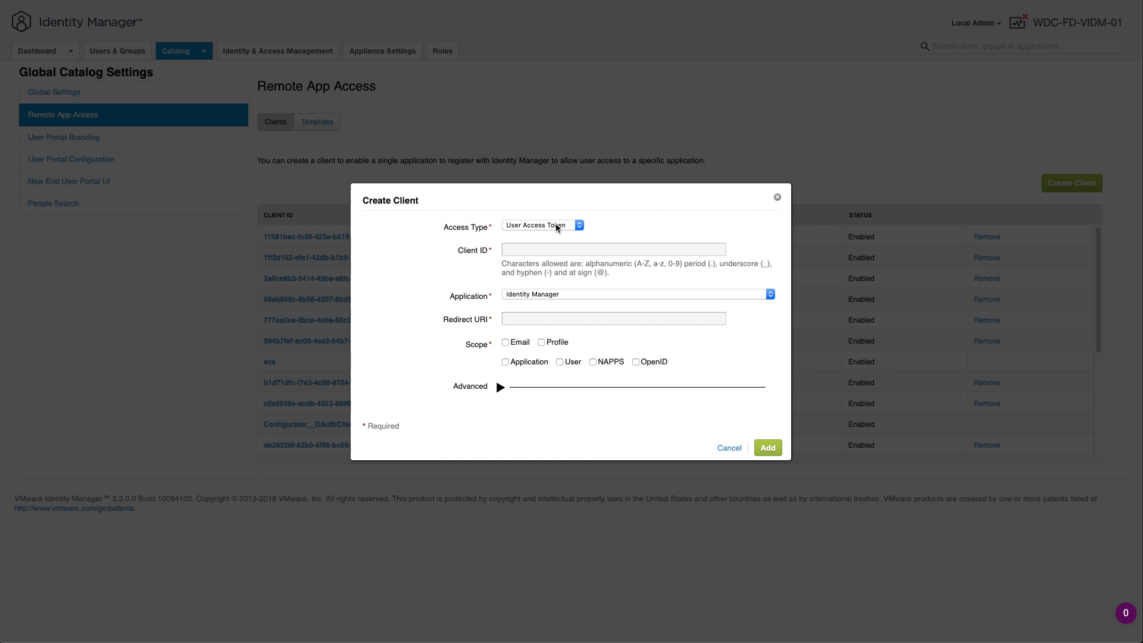
{"action": "left_click", "coordinate": [543, 224]}
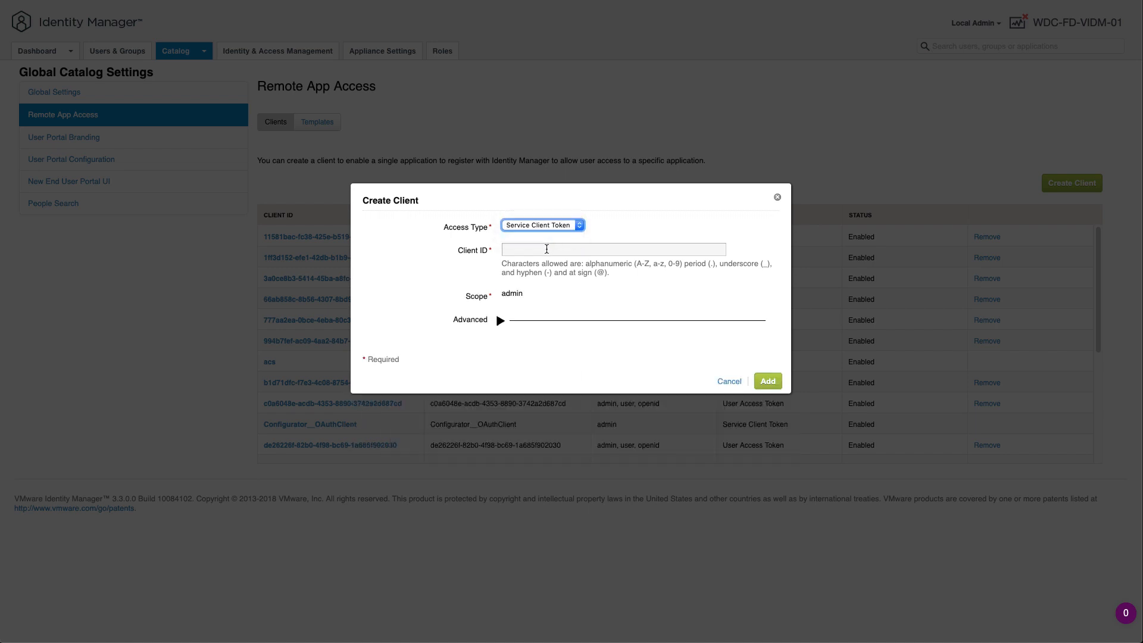
{"action": "type", "text": "vR"}
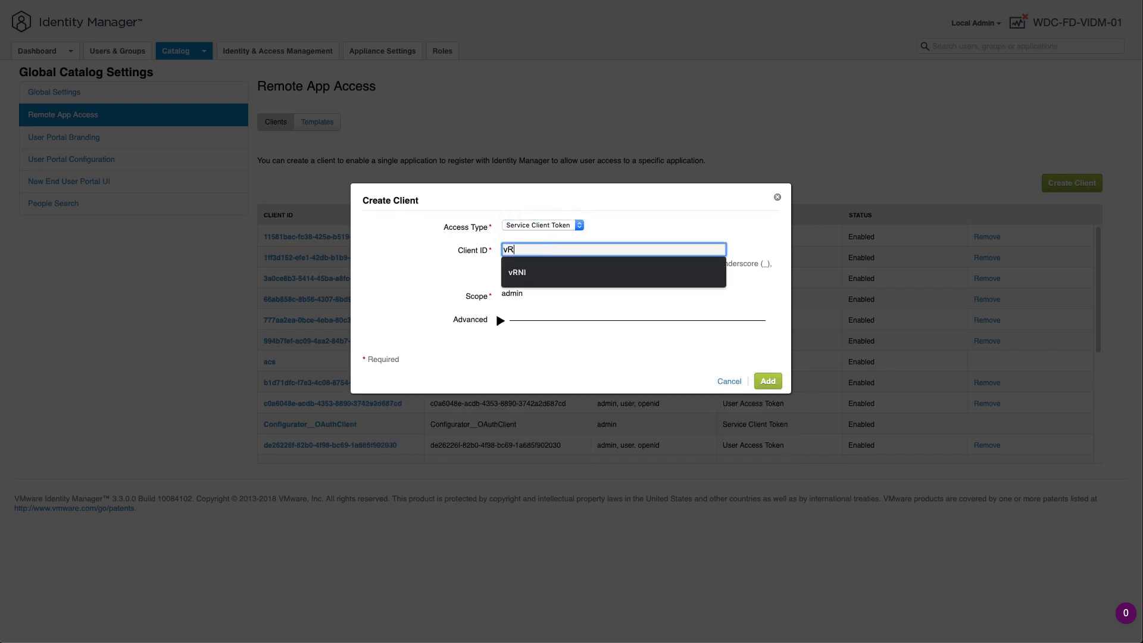
{"action": "left_click", "coordinate": [516, 272]}
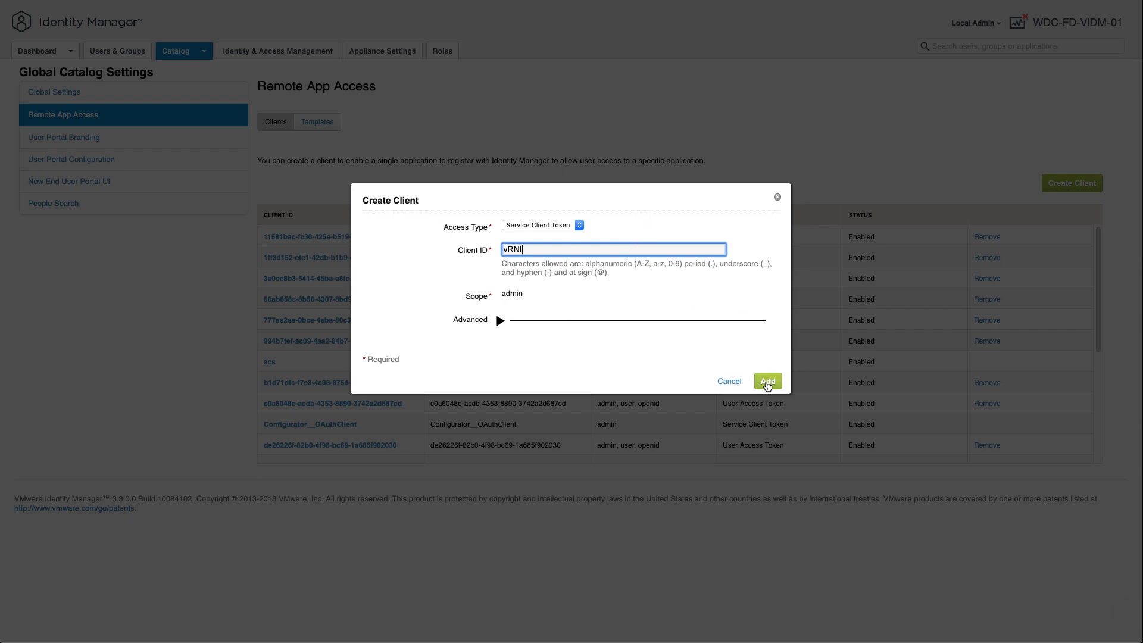
{"action": "left_click", "coordinate": [767, 381]}
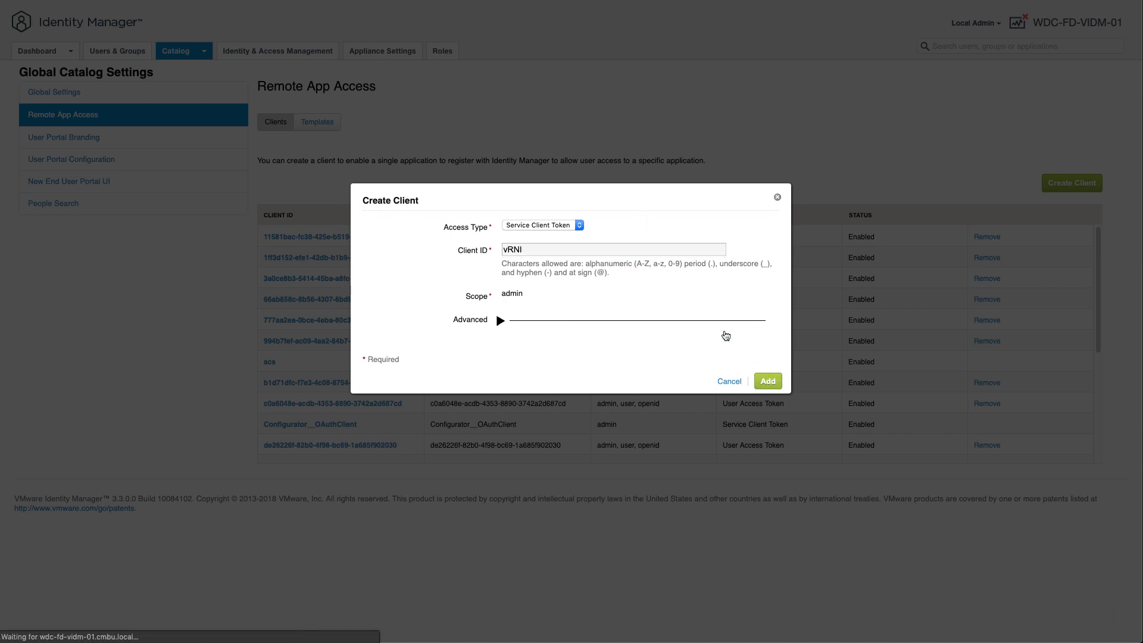
Confirm the vRNI client and select its shared secret for copying
{"action": "left_click", "coordinate": [767, 381]}
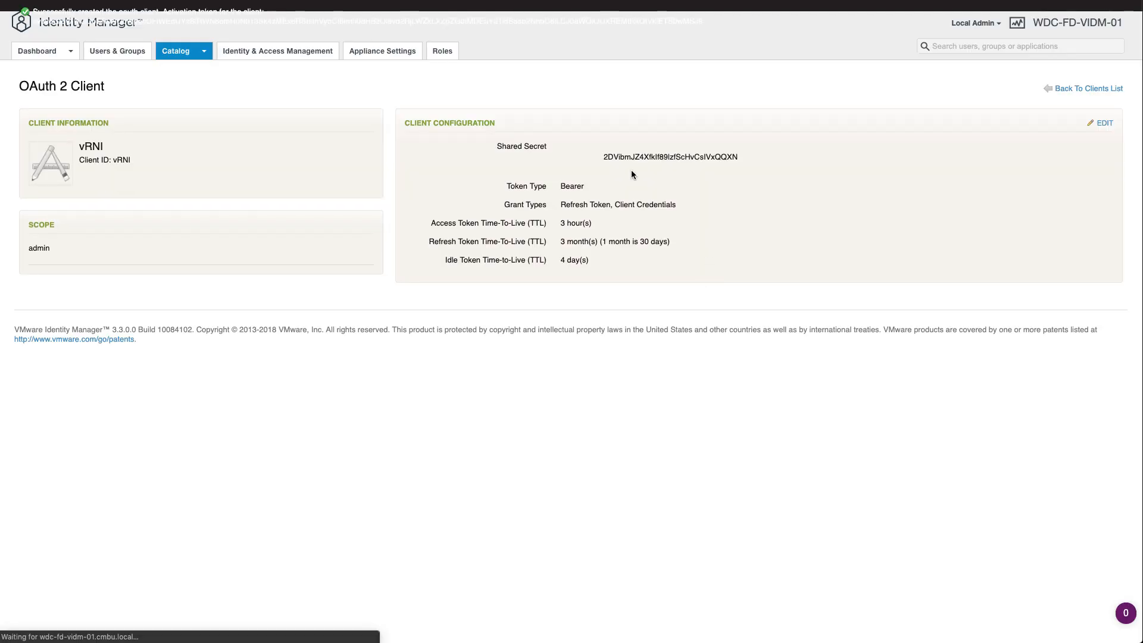
{"action": "double_click", "coordinate": [670, 156]}
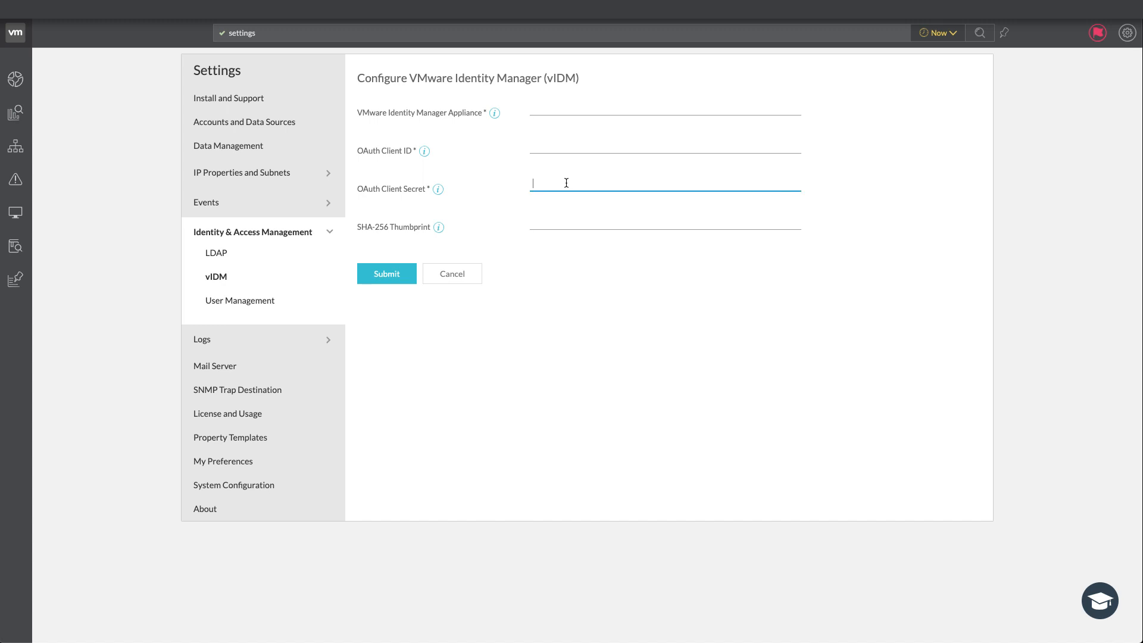
Submit the vIDM form with client ID vRNI and appliance wdc-fd-vidm-01.cmbu.local
{"action": "type", "text": "v"}
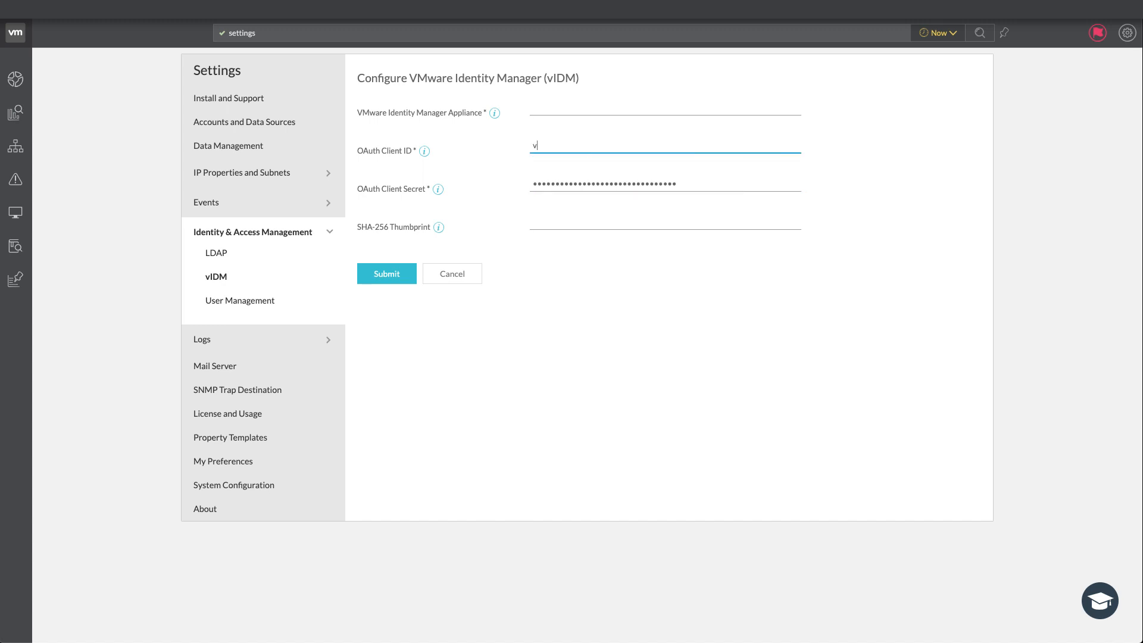
{"action": "type", "text": "RNI"}
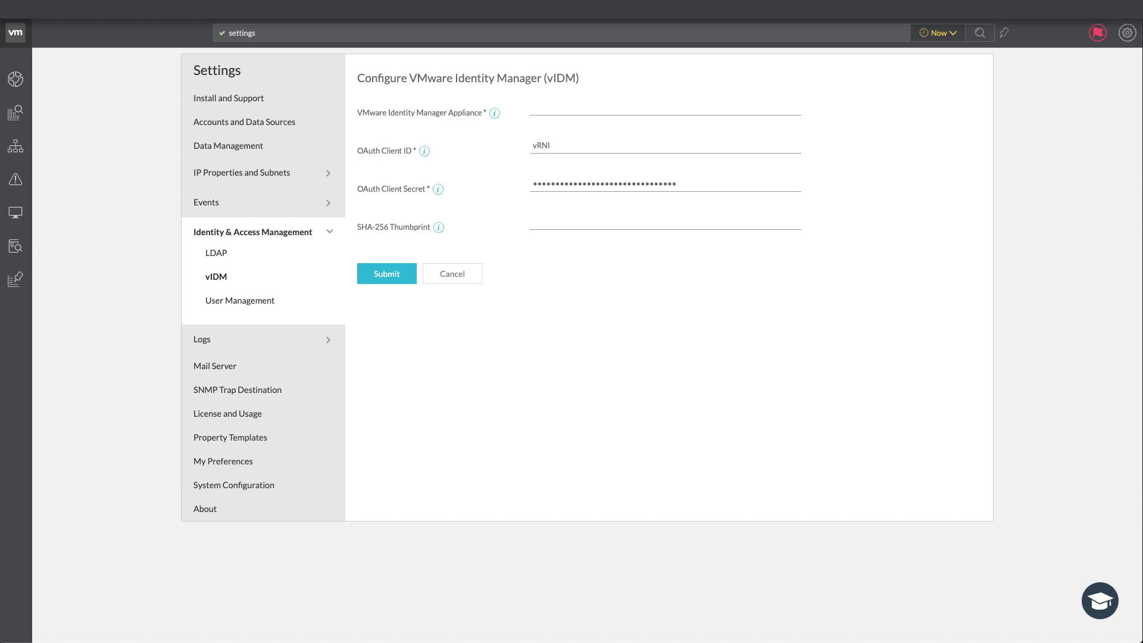
{"action": "type", "text": "wdc-fd-vidm-01.mbu.local"}
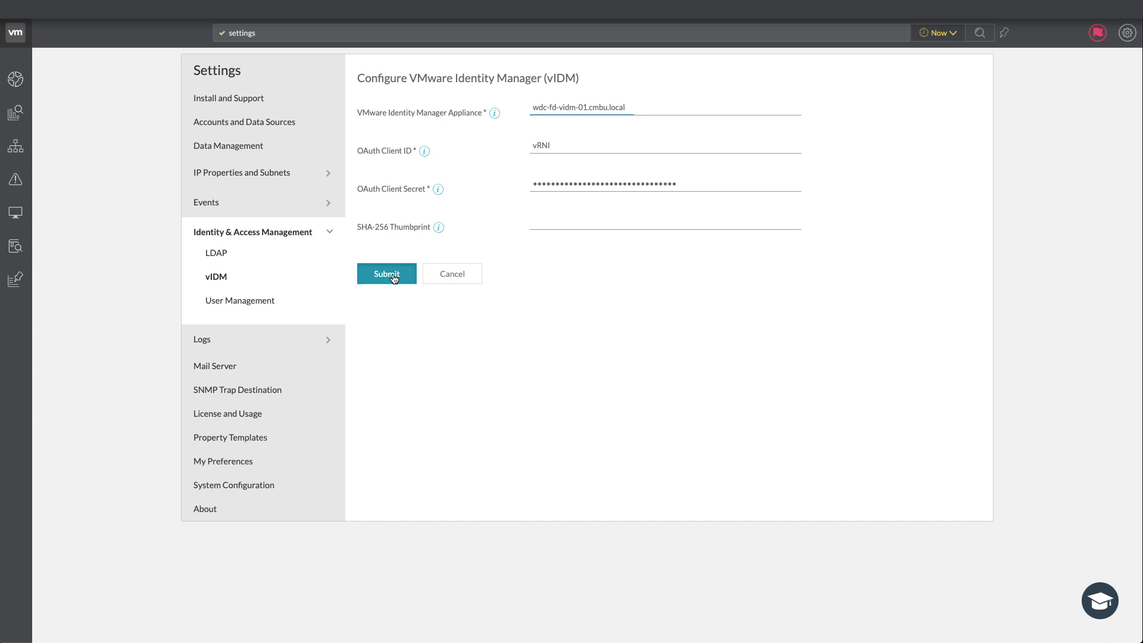
{"action": "left_click", "coordinate": [386, 273]}
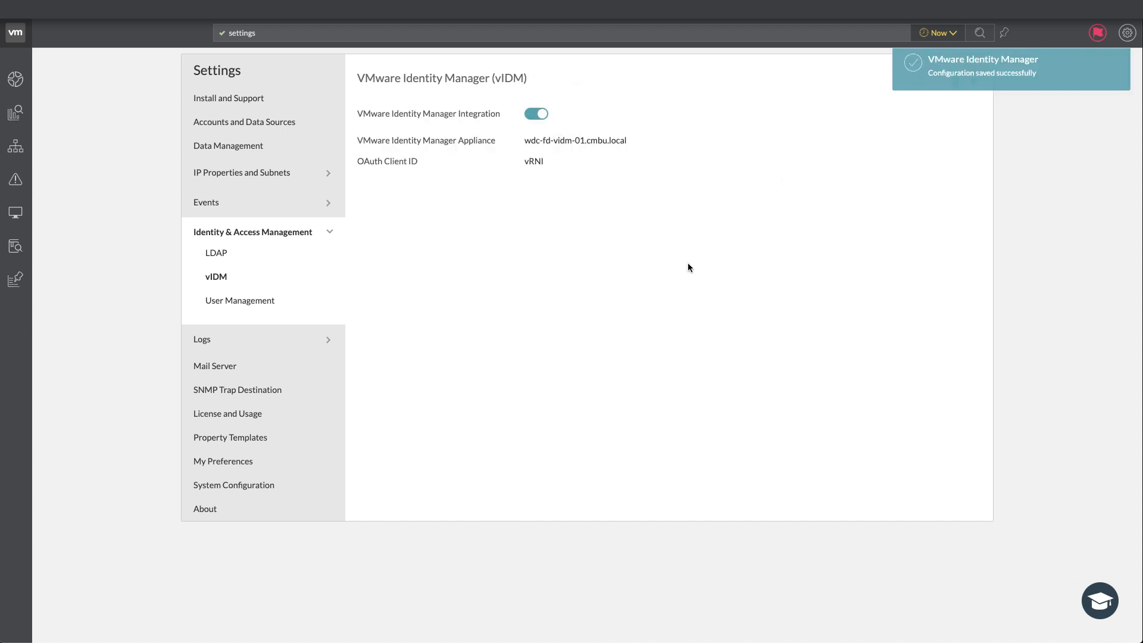
{"action": "mouse_move", "coordinate": [540, 136]}
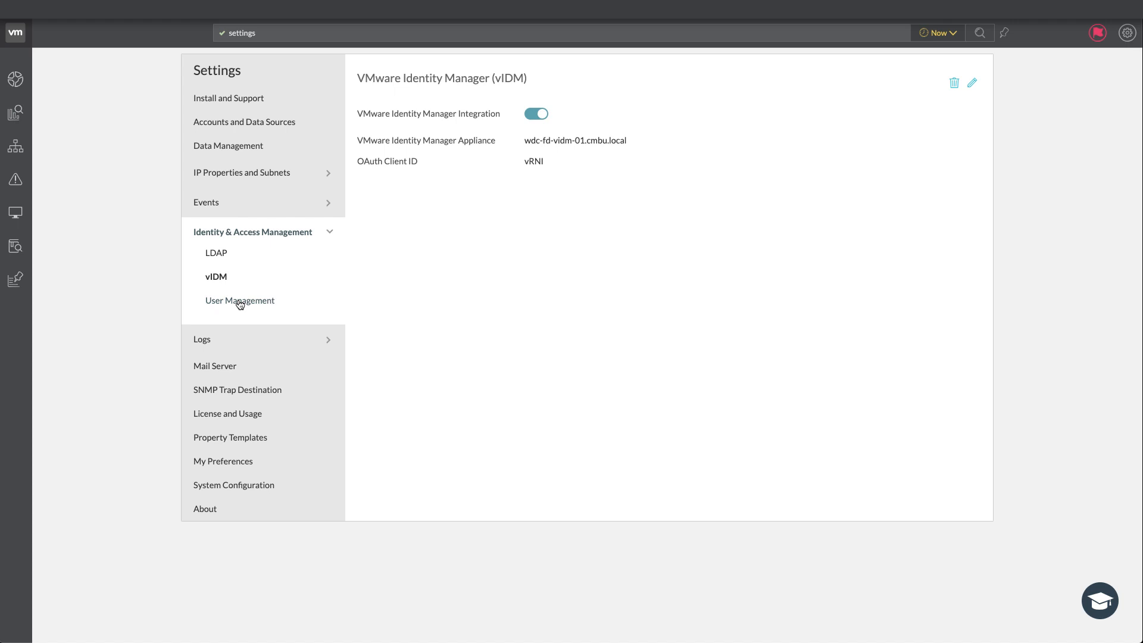
{"action": "left_click", "coordinate": [240, 300]}
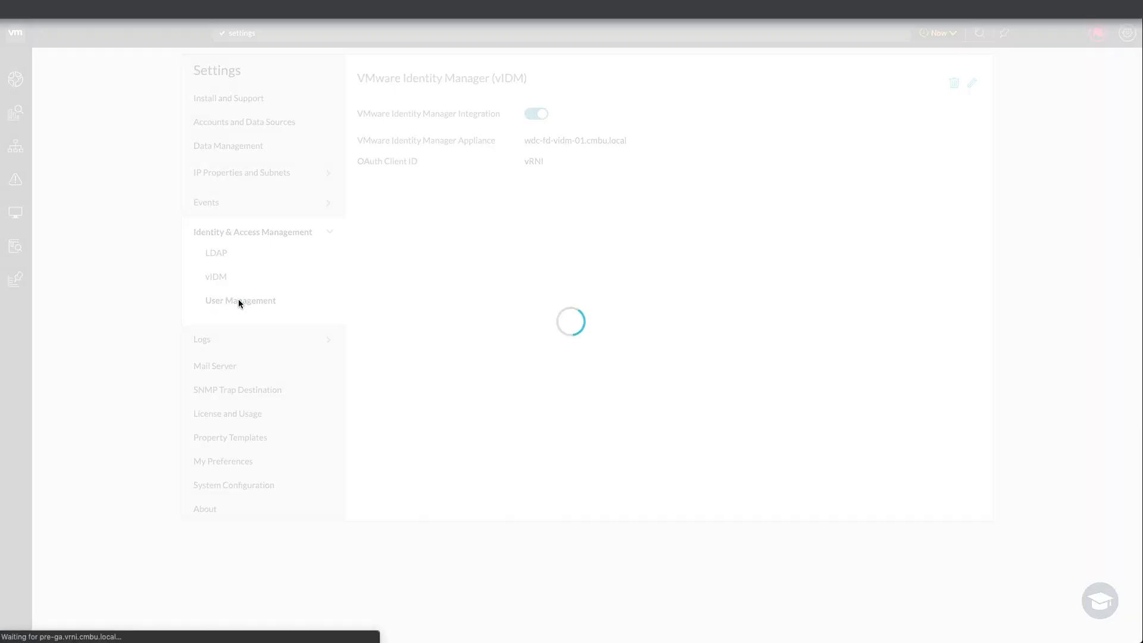
Open Add User from the vIDM Users tab in User Management
{"action": "left_click", "coordinate": [240, 300]}
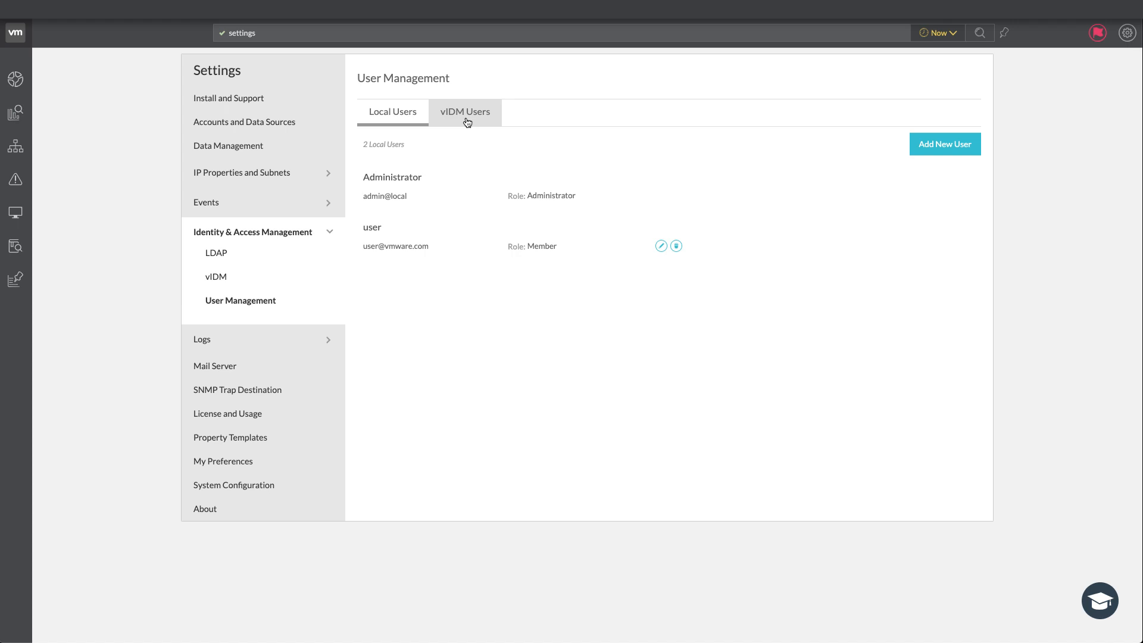
{"action": "mouse_move", "coordinate": [471, 118]}
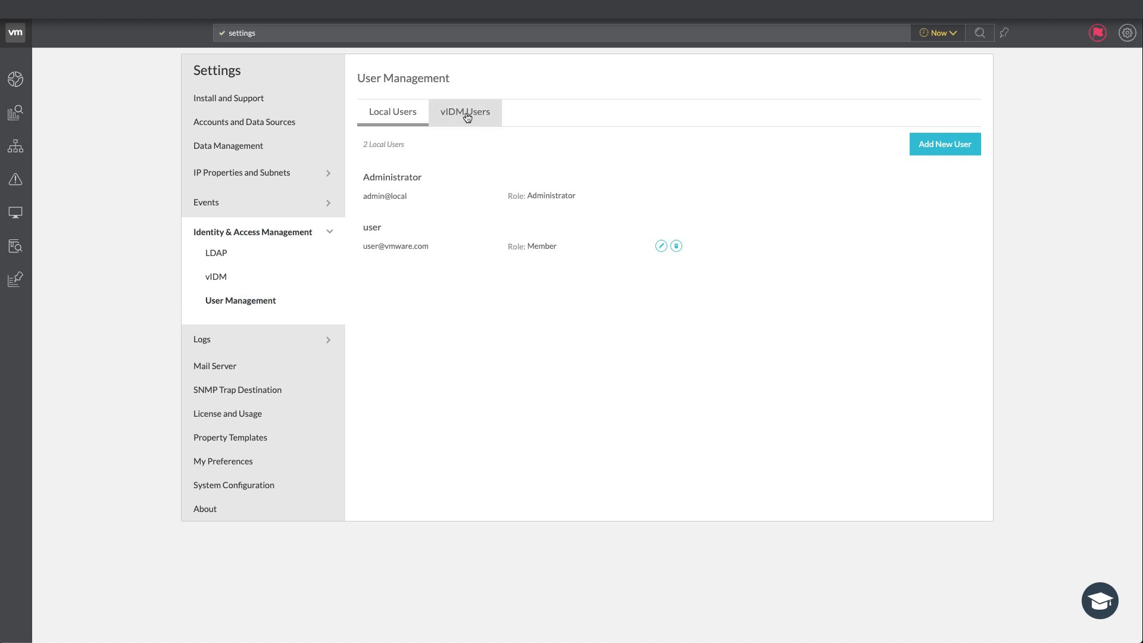
{"action": "left_click", "coordinate": [464, 111]}
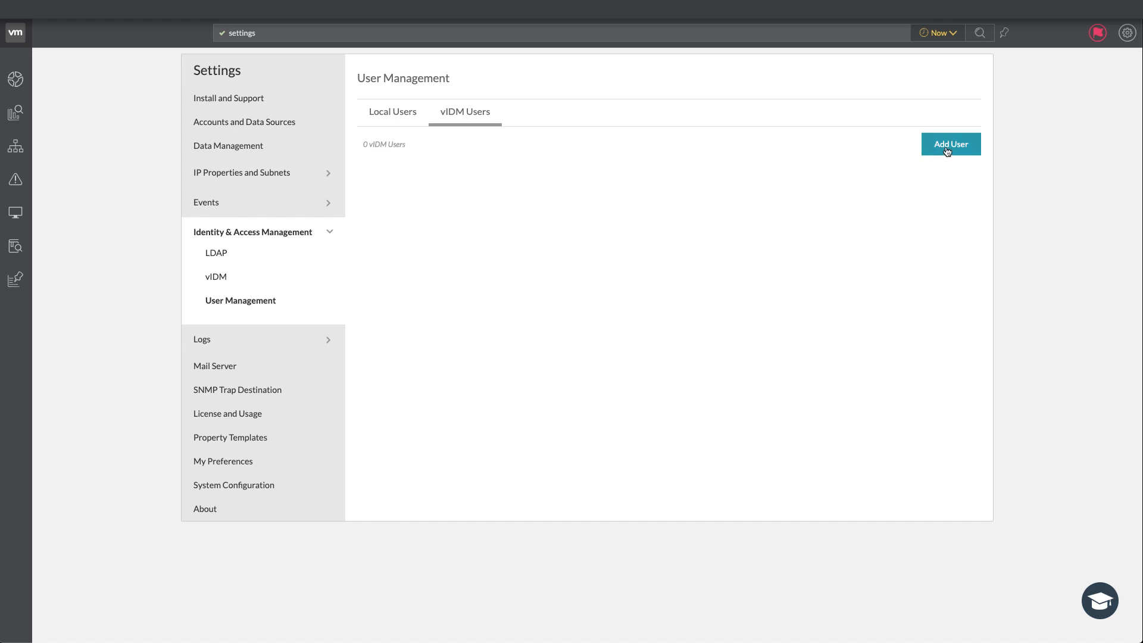
{"action": "left_click", "coordinate": [951, 144]}
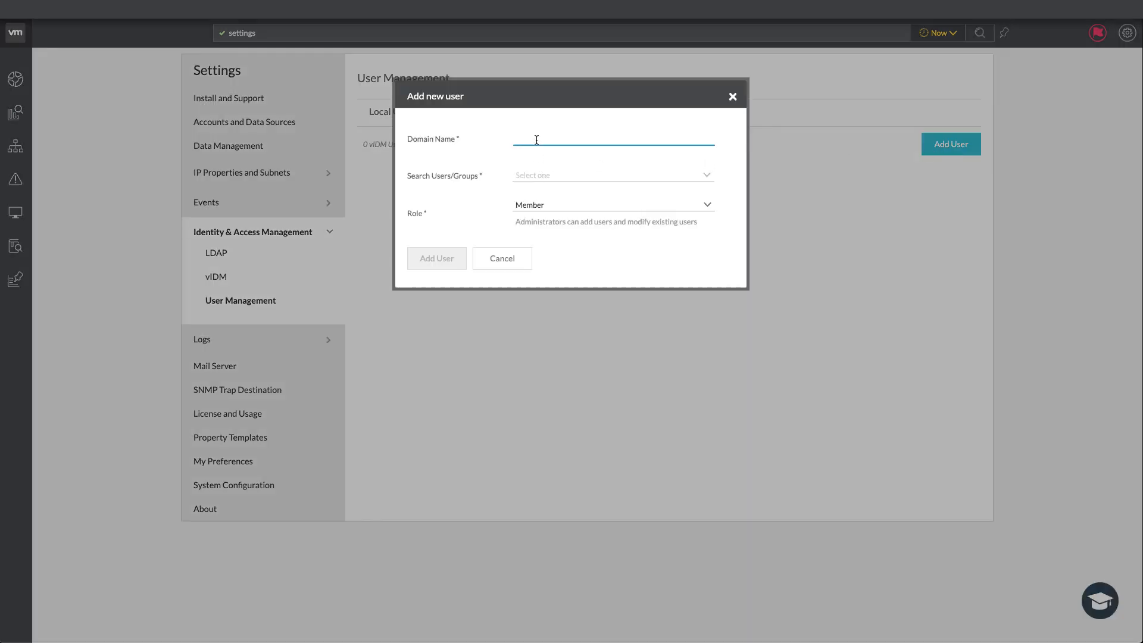
Add the vmware.com Domain Users group as a vIDM user with Member role
{"action": "type", "text": "vmware.com"}
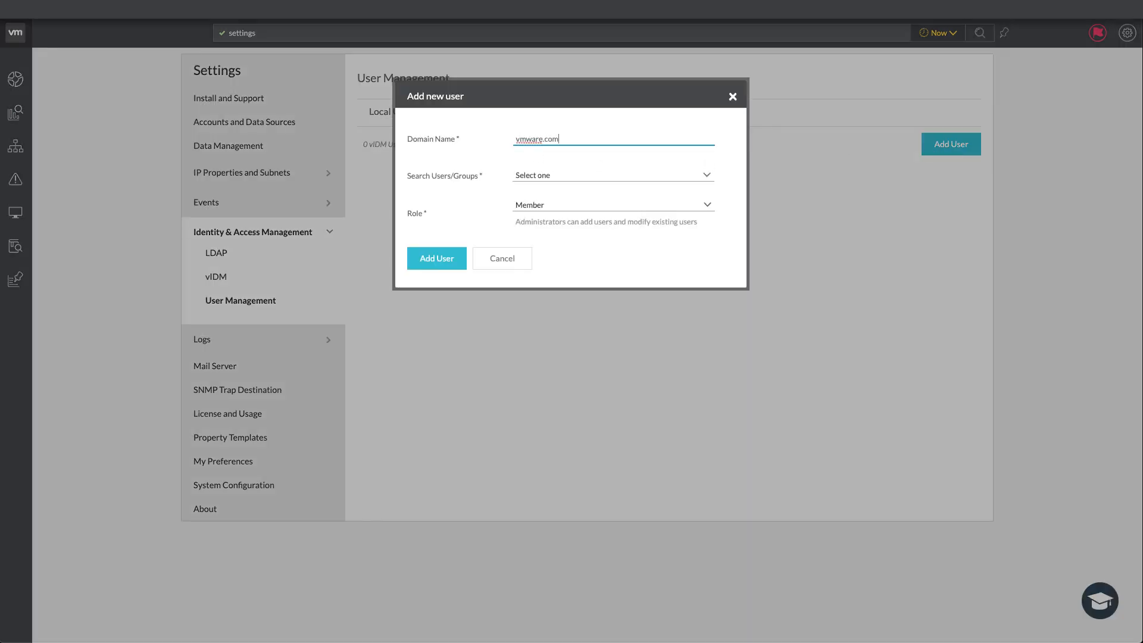
{"action": "left_click", "coordinate": [611, 175]}
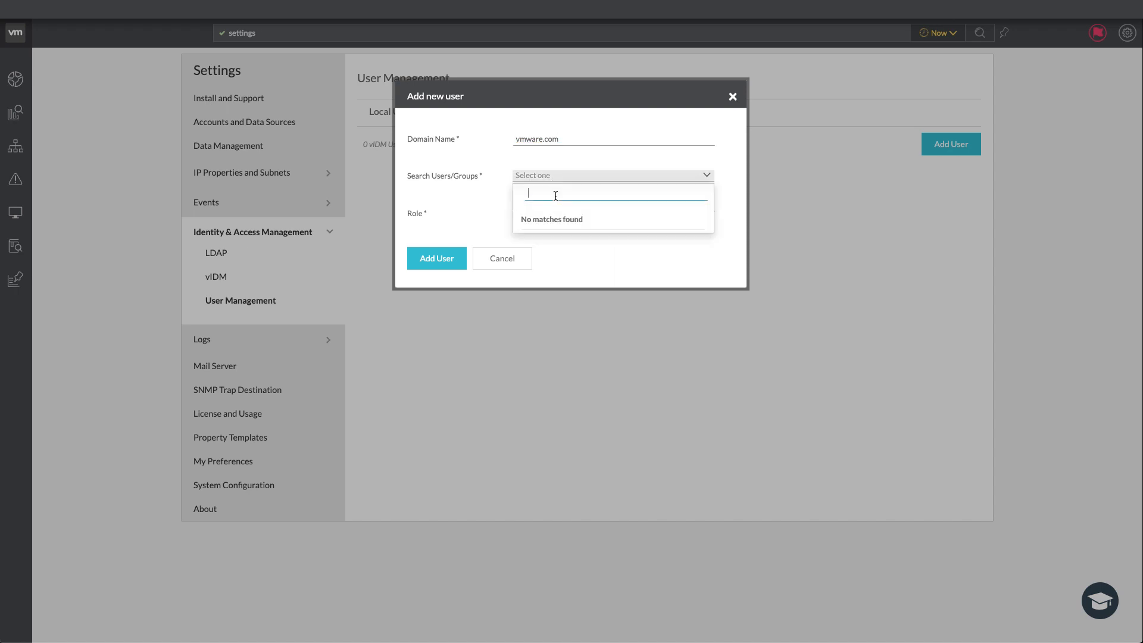
{"action": "type", "text": "domain users"}
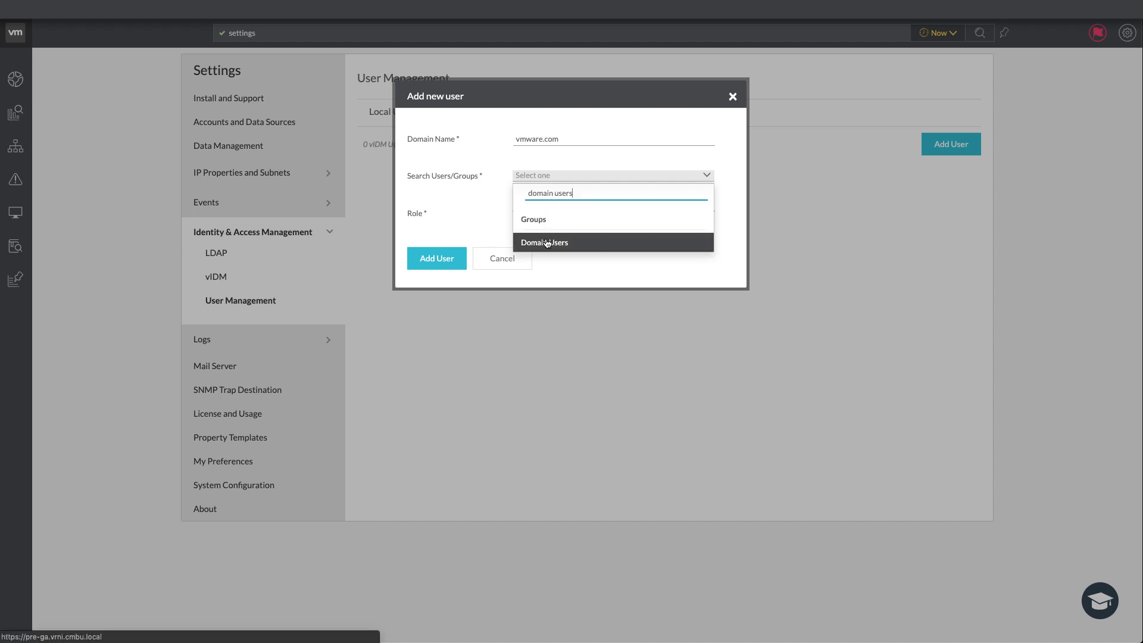
{"action": "left_click", "coordinate": [543, 243]}
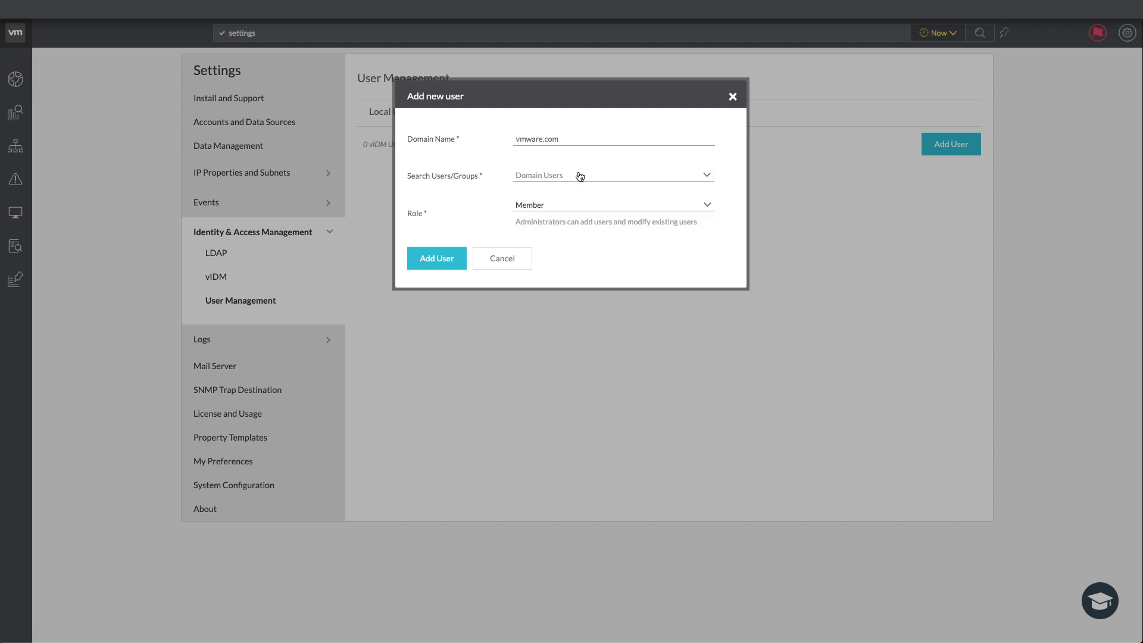
{"action": "left_click", "coordinate": [612, 204]}
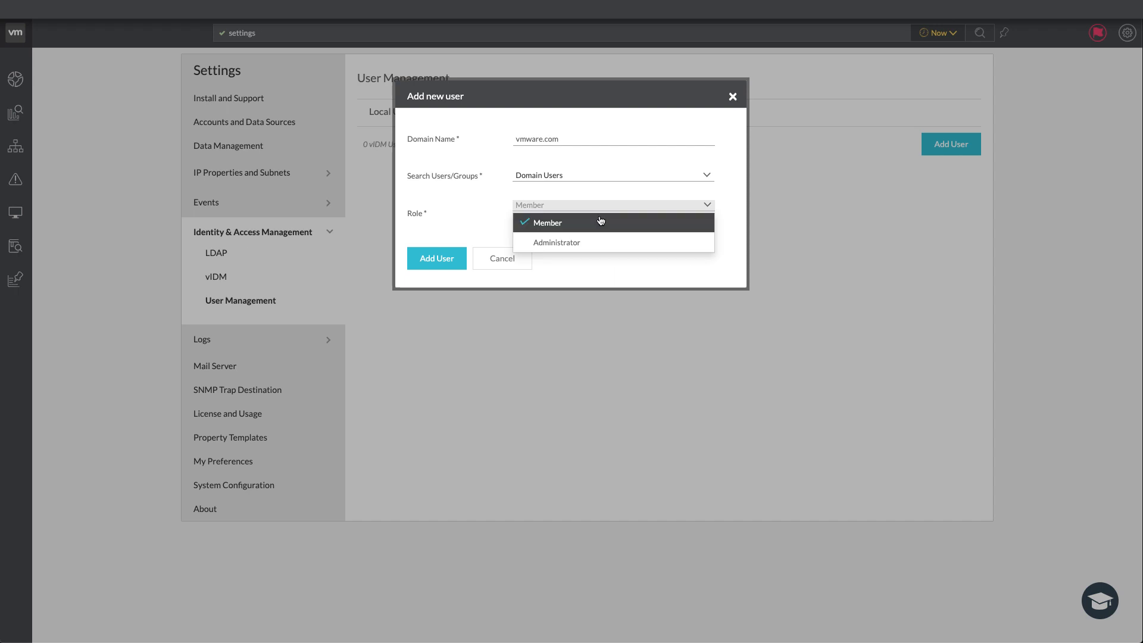
{"action": "mouse_move", "coordinate": [568, 224]}
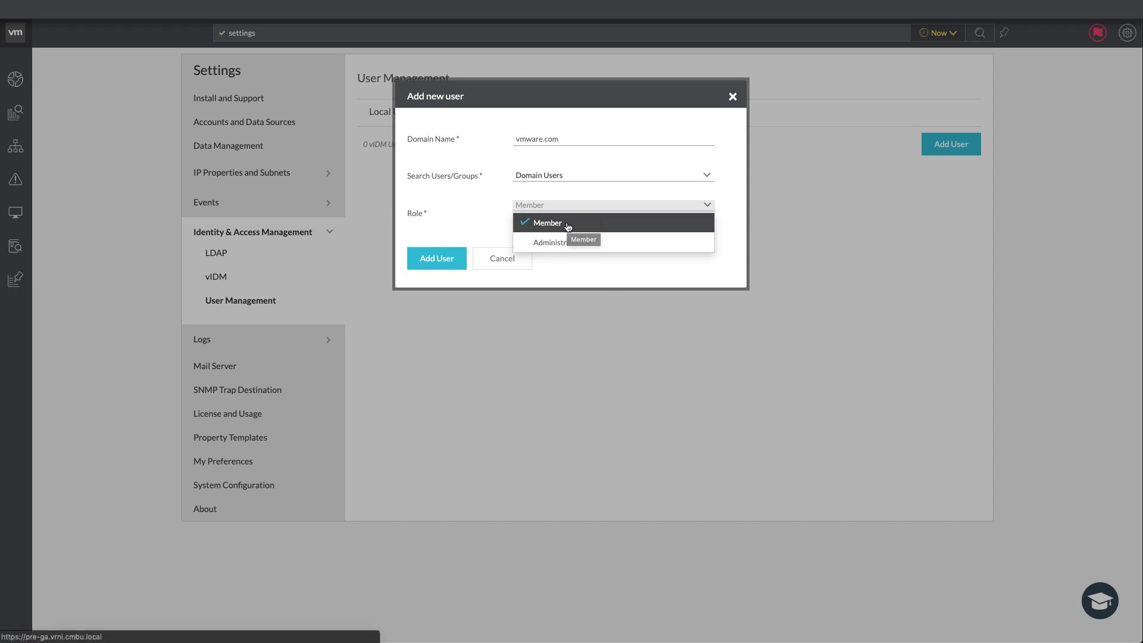
{"action": "mouse_move", "coordinate": [602, 242]}
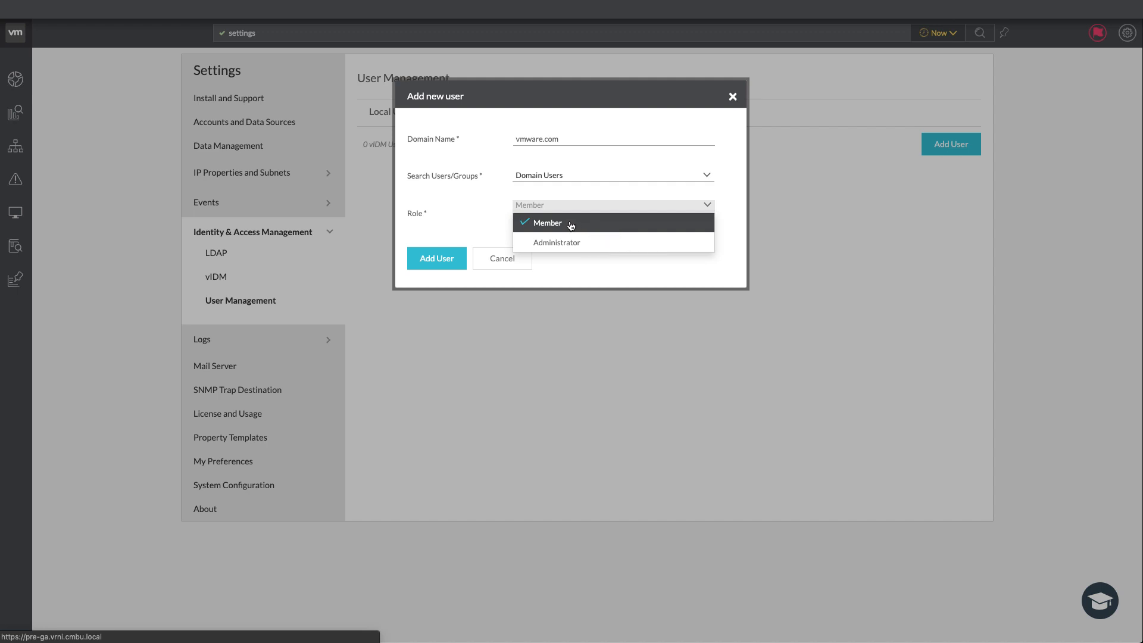
{"action": "left_click", "coordinate": [546, 222]}
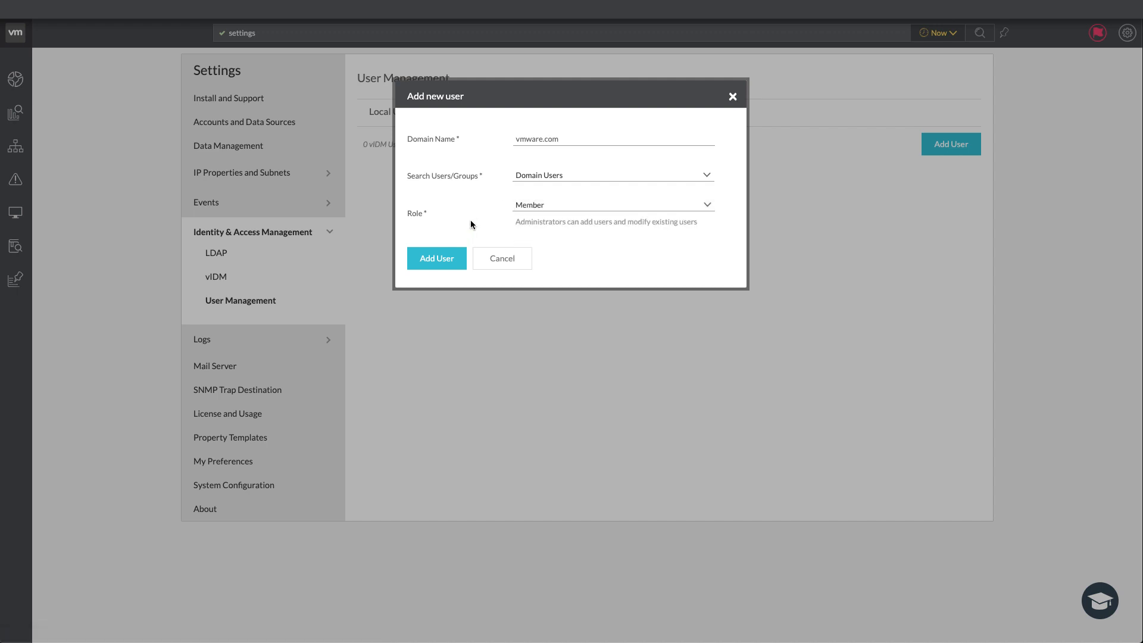
{"action": "left_click", "coordinate": [436, 257]}
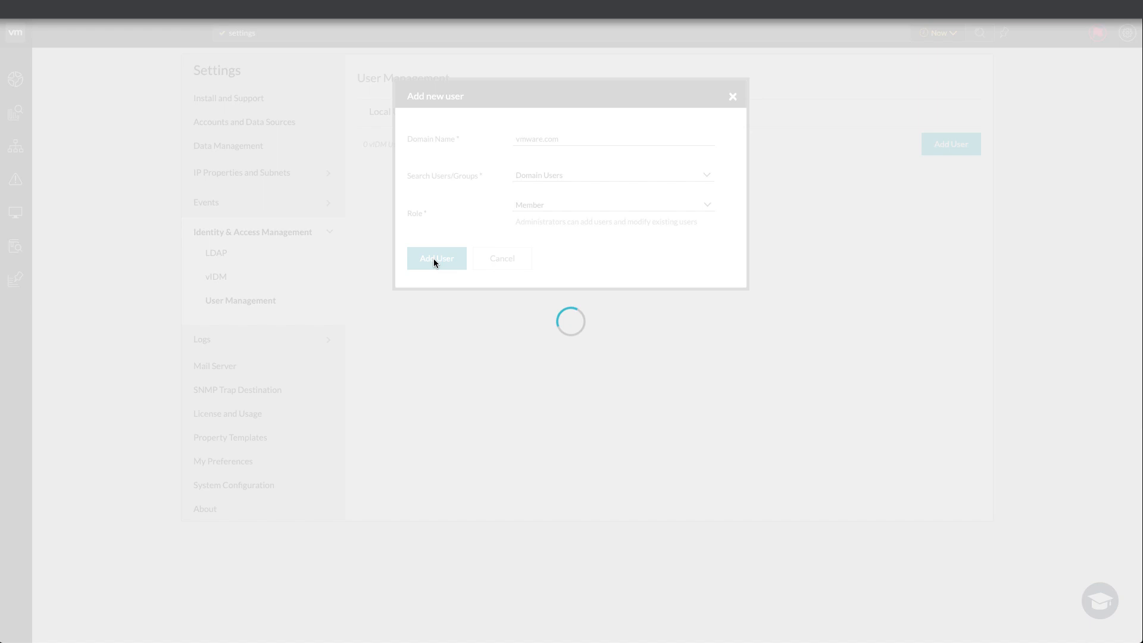
{"action": "left_click", "coordinate": [436, 258]}
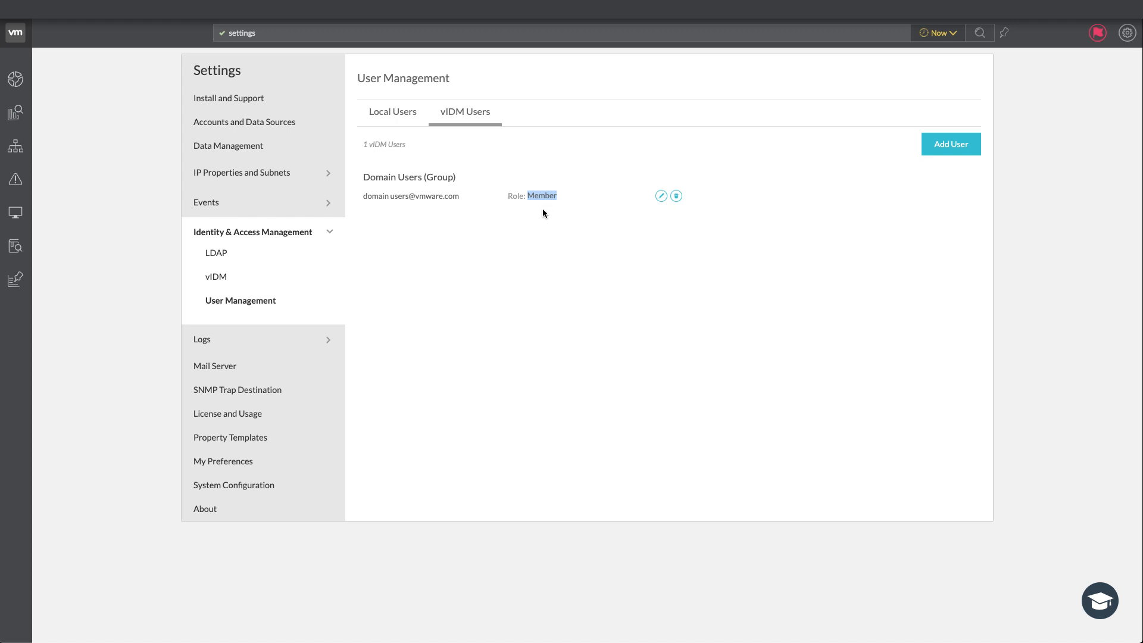
{"action": "mouse_move", "coordinate": [518, 212]}
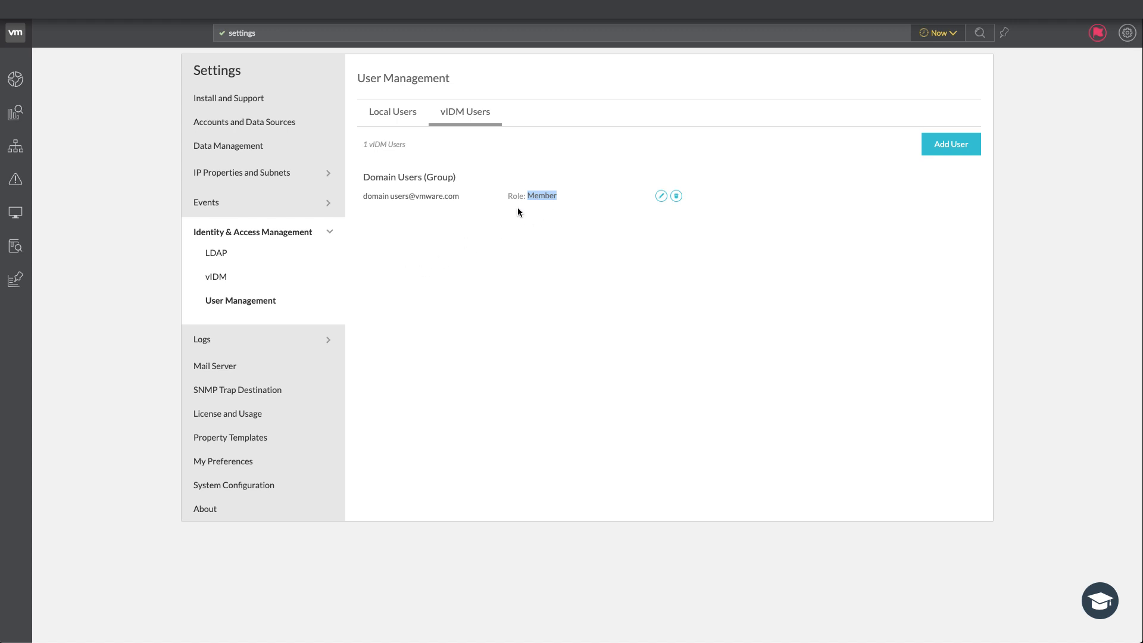
{"action": "mouse_move", "coordinate": [532, 218]}
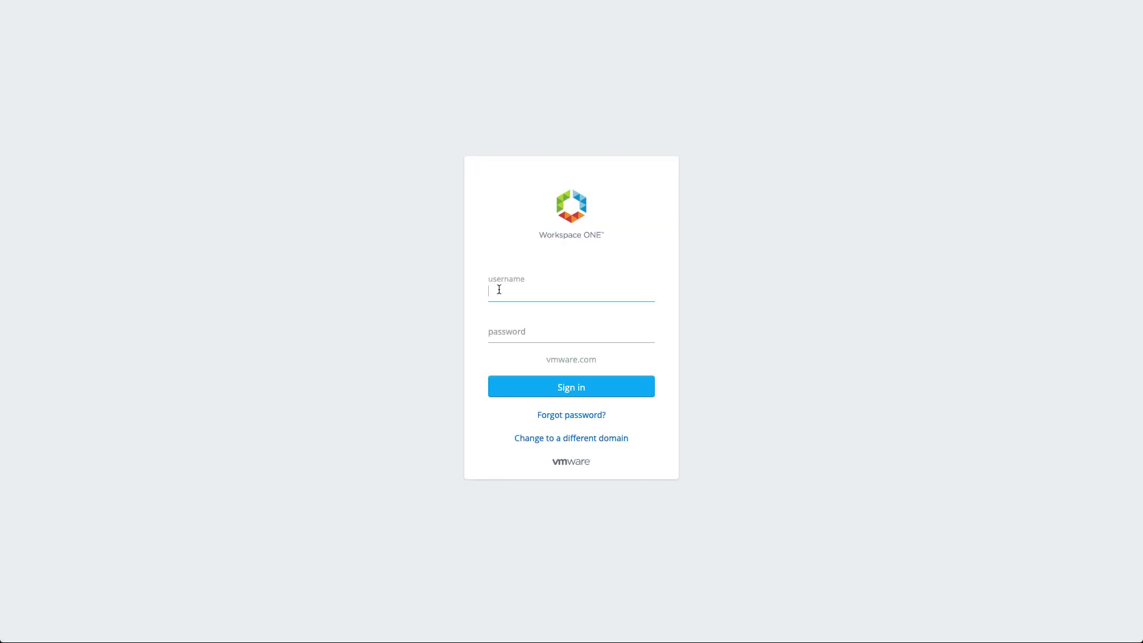
Sign in to Workspace ONE as domain user msmit
{"action": "type", "text": "msmit"}
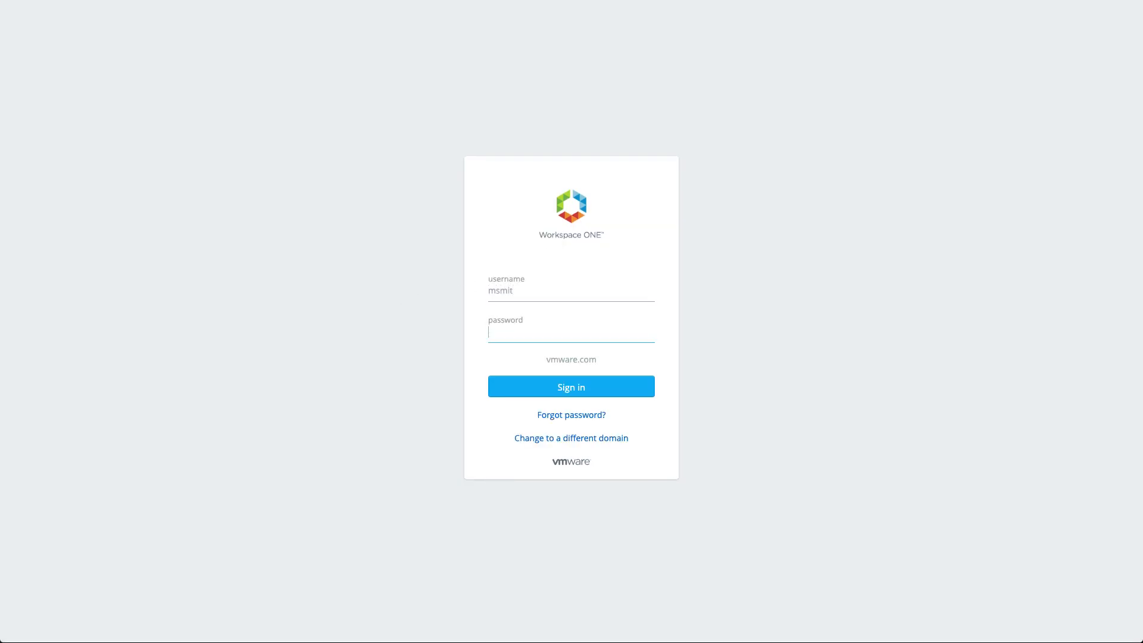
{"action": "type", "text": "password"}
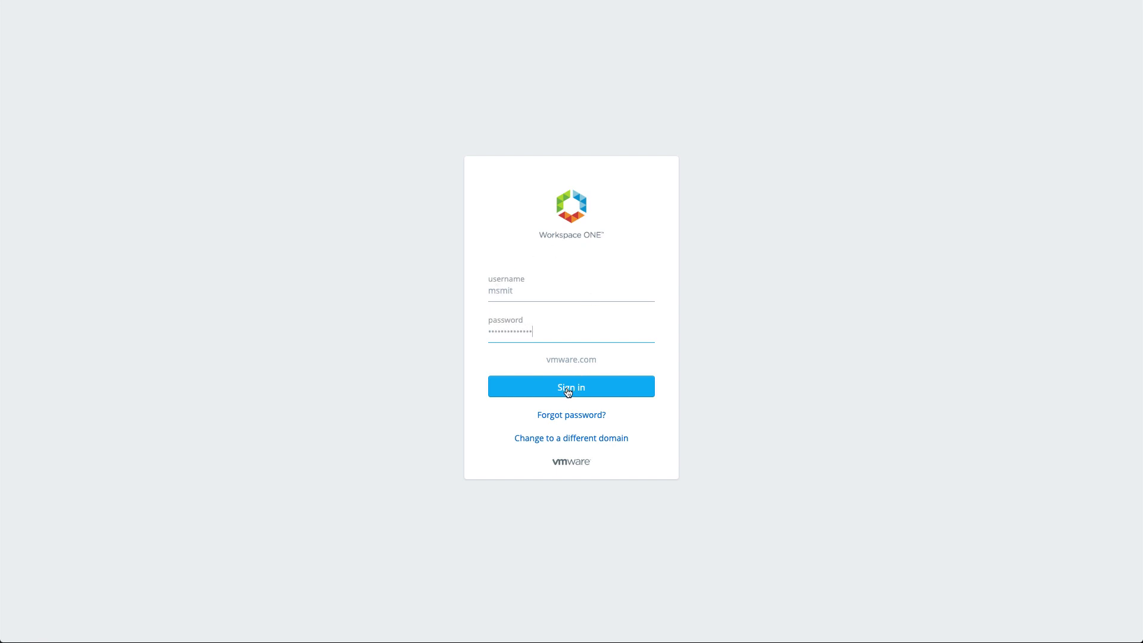
{"action": "left_click", "coordinate": [571, 386]}
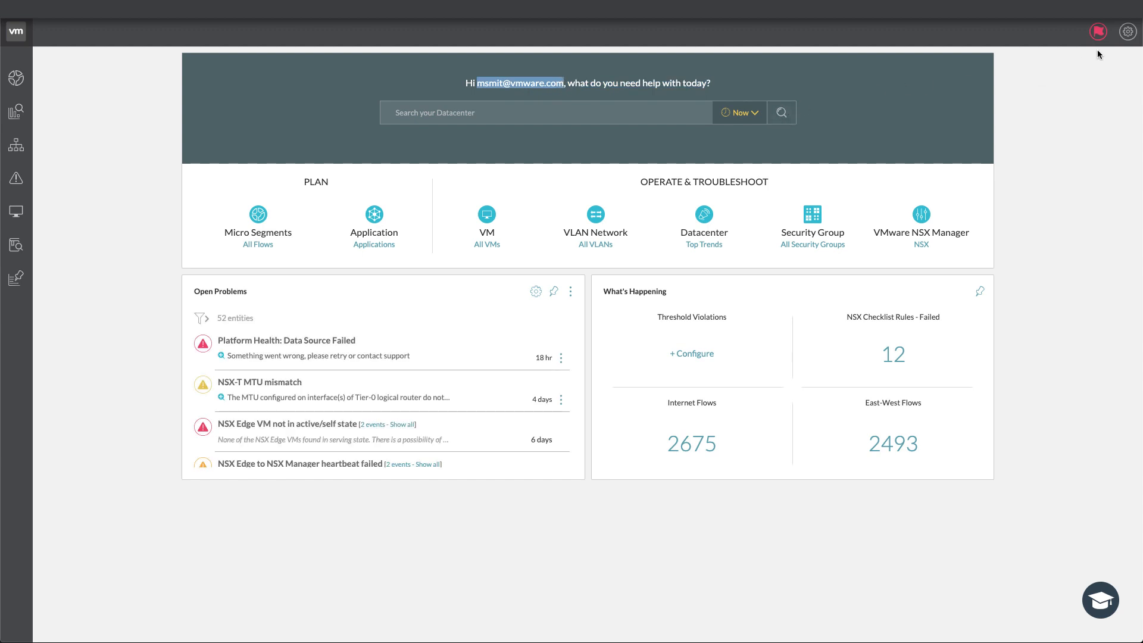
From the gear menu, open Settings and view the vIDM user's My Preferences page
{"action": "left_click", "coordinate": [1127, 32]}
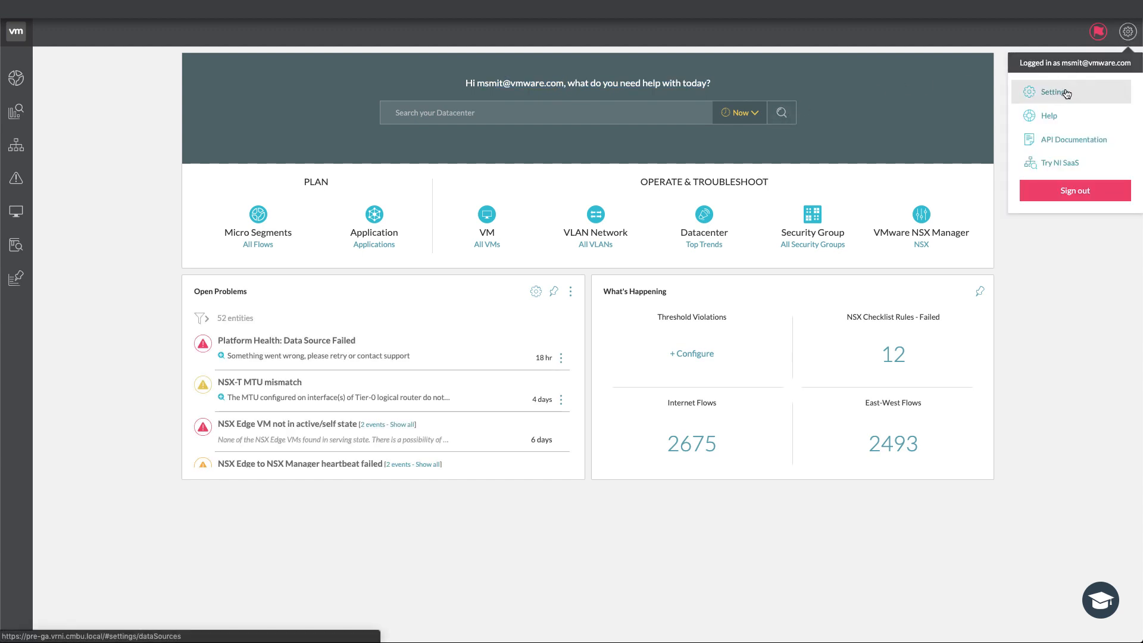
{"action": "left_click", "coordinate": [1053, 91]}
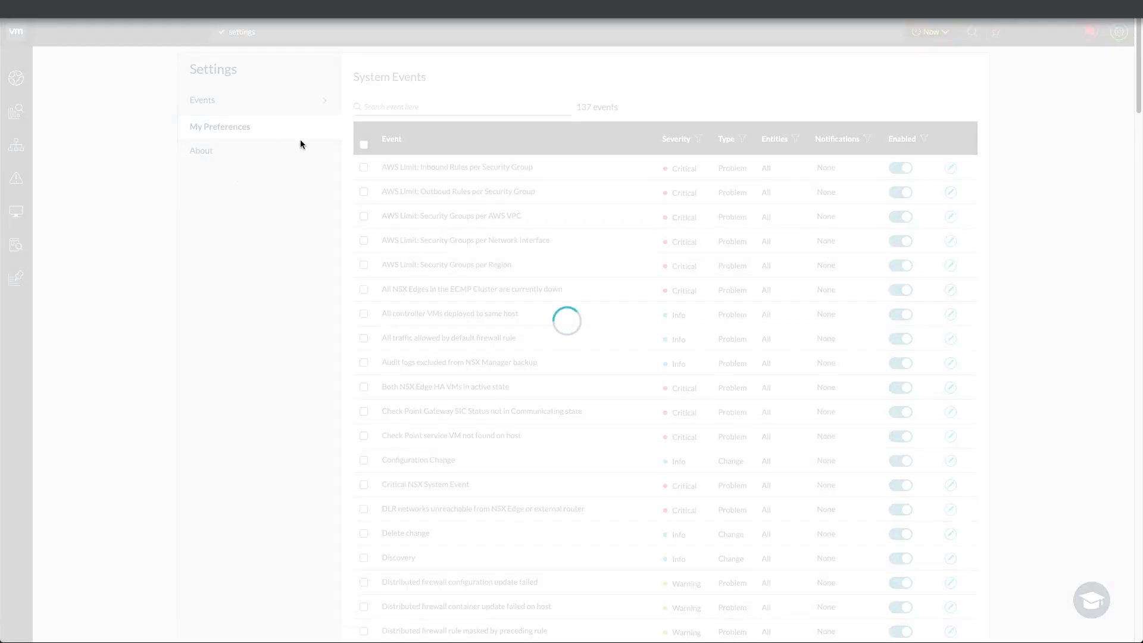
{"action": "left_click", "coordinate": [220, 126]}
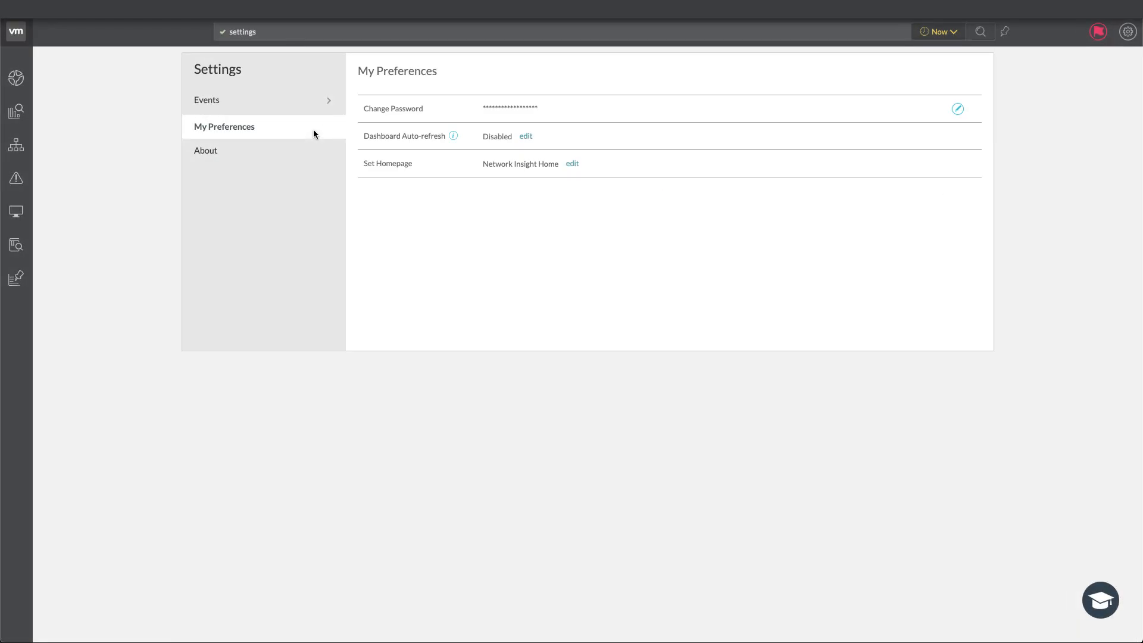
{"action": "mouse_move", "coordinate": [627, 132]}
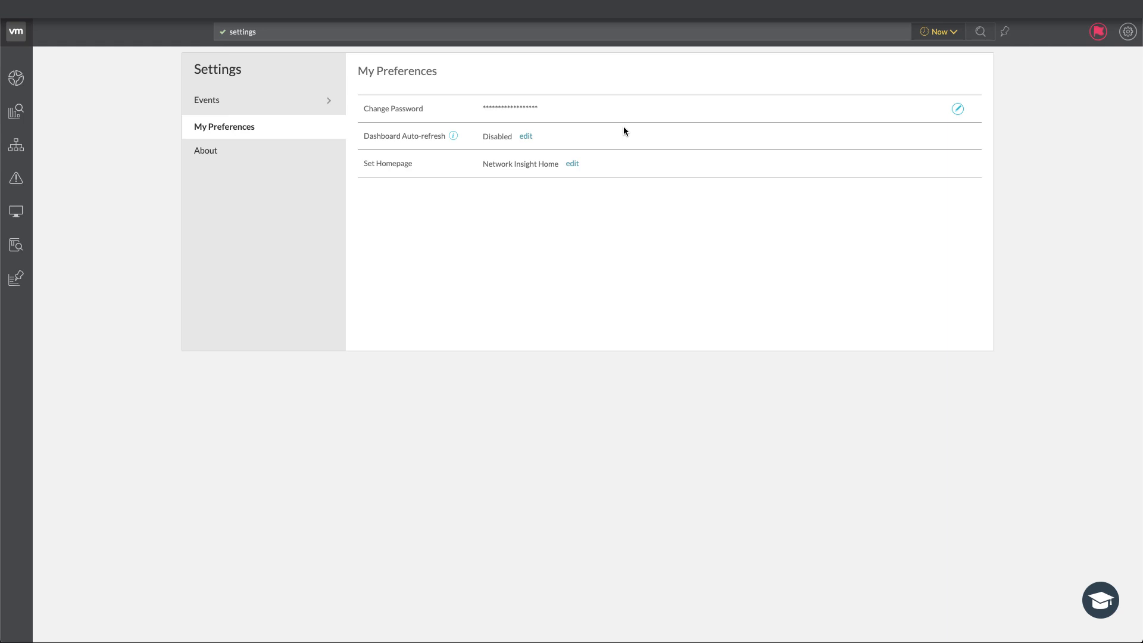
{"action": "mouse_move", "coordinate": [725, 167]}
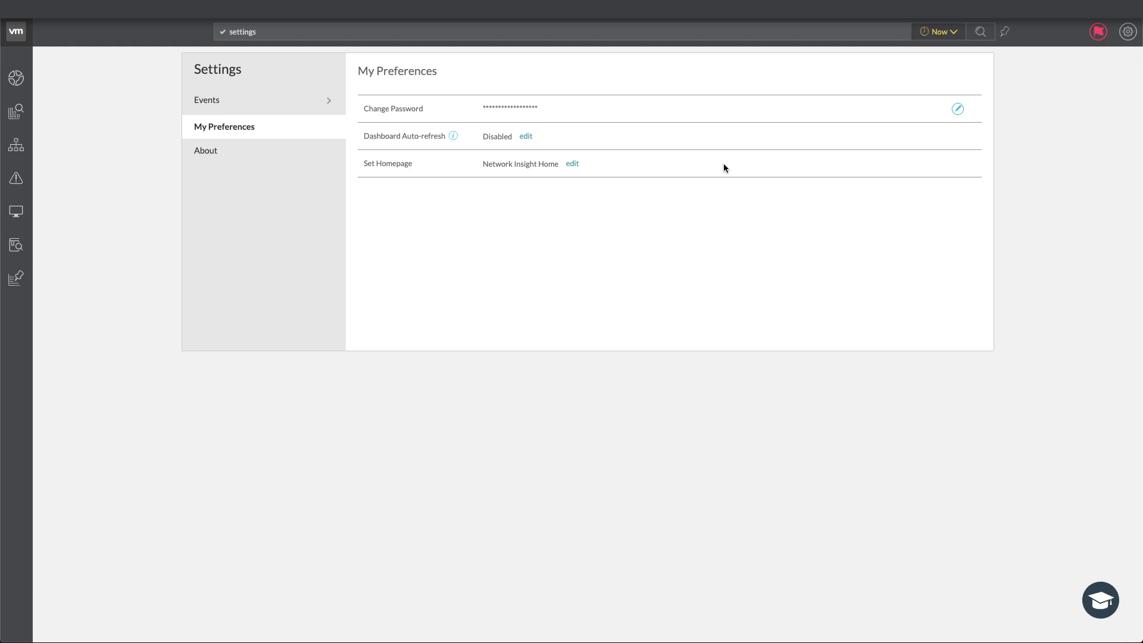